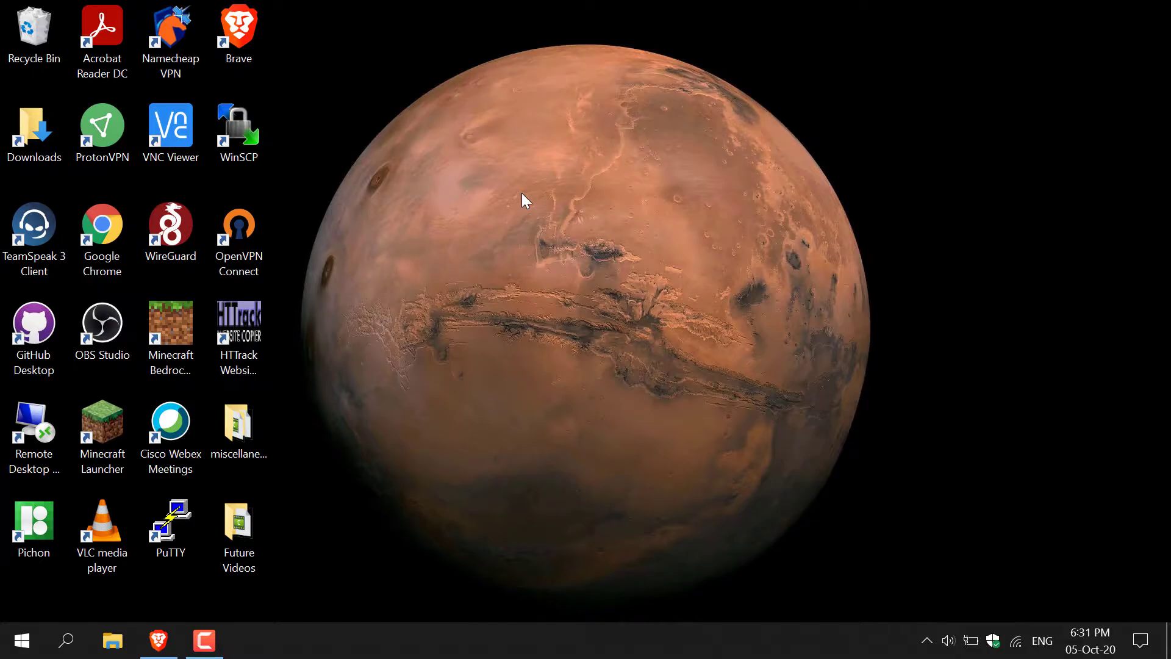
mouse_move(500, 200)
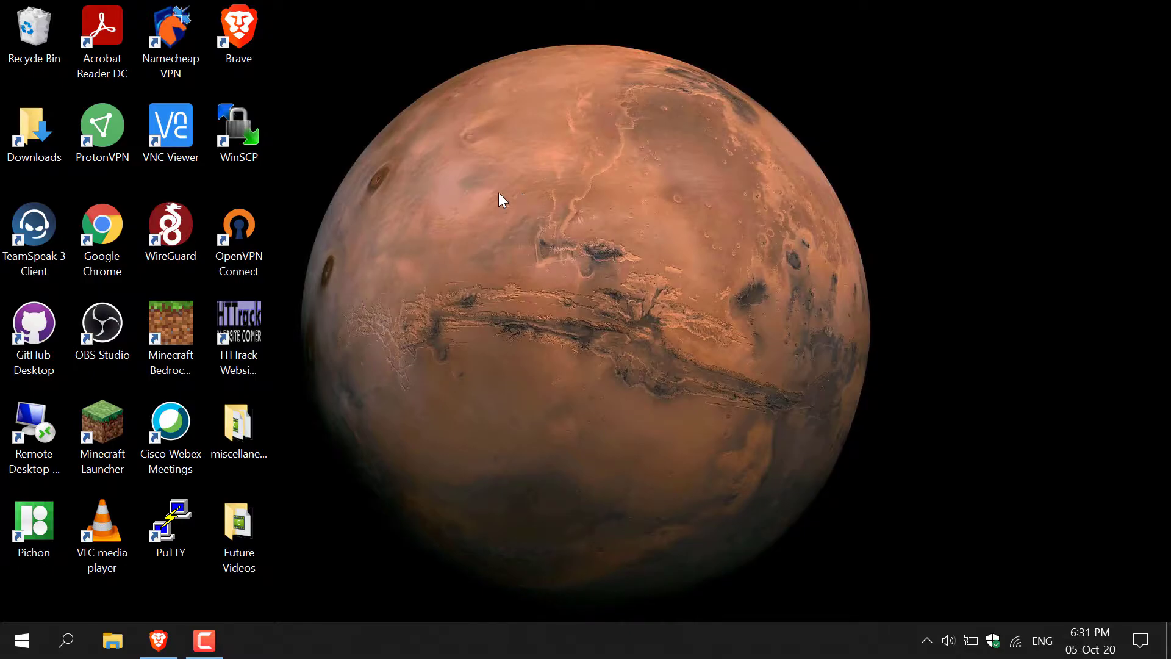
Search the Chrome Web Store for 'take webpage screenshots'
click(102, 232)
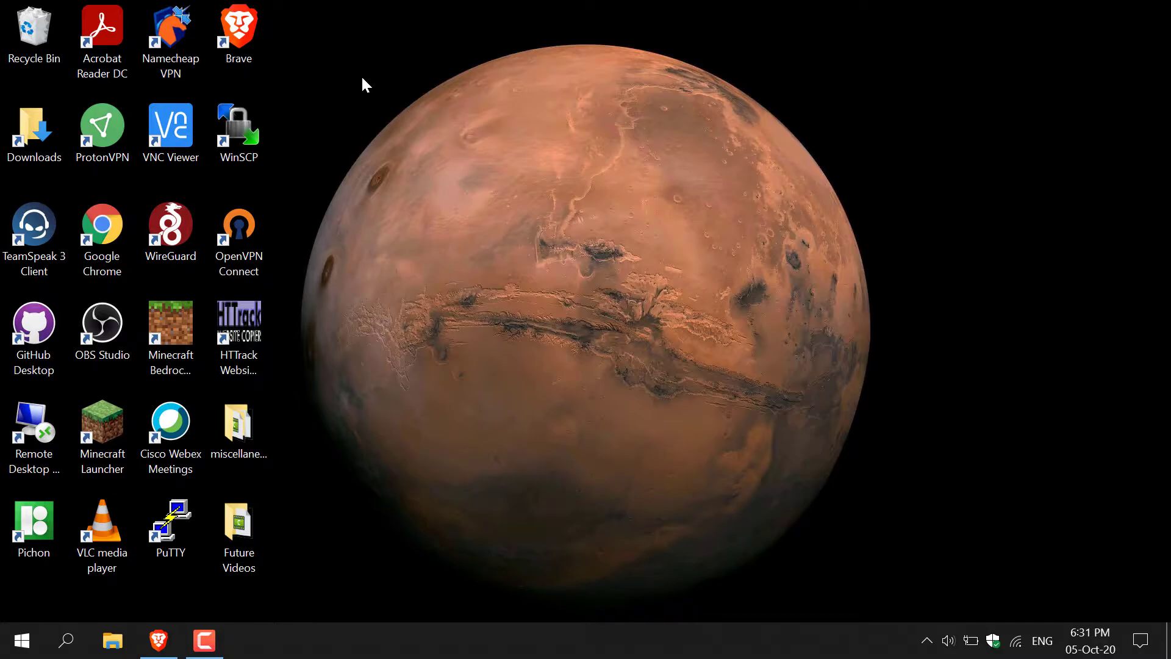
mouse_move(275, 245)
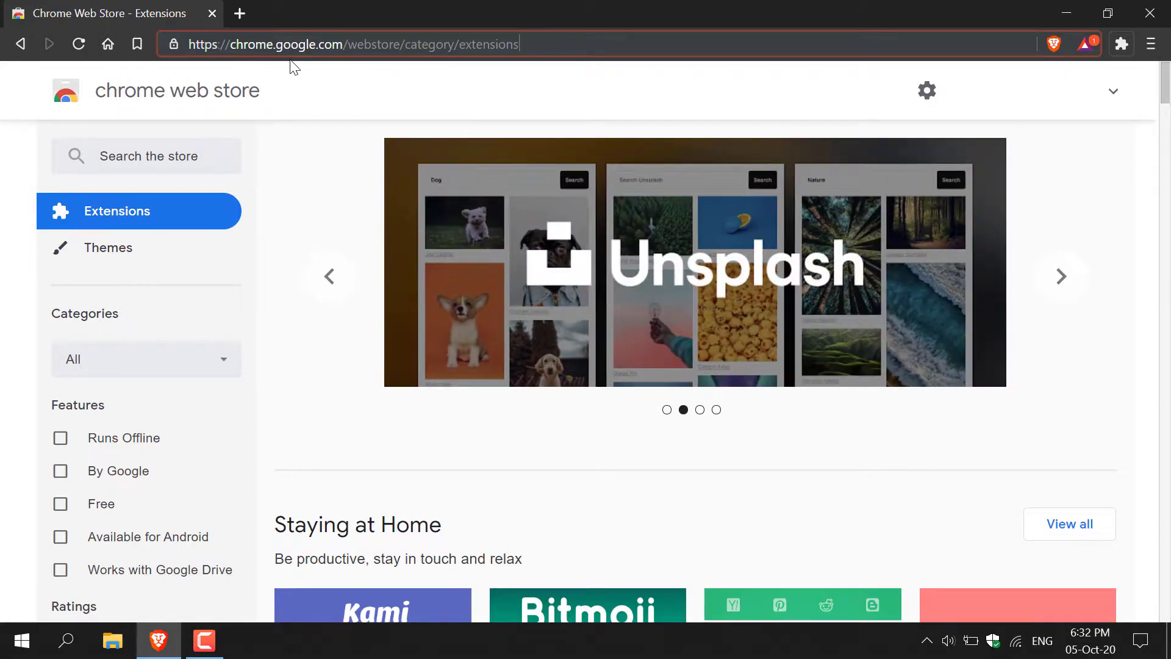
mouse_move(386, 74)
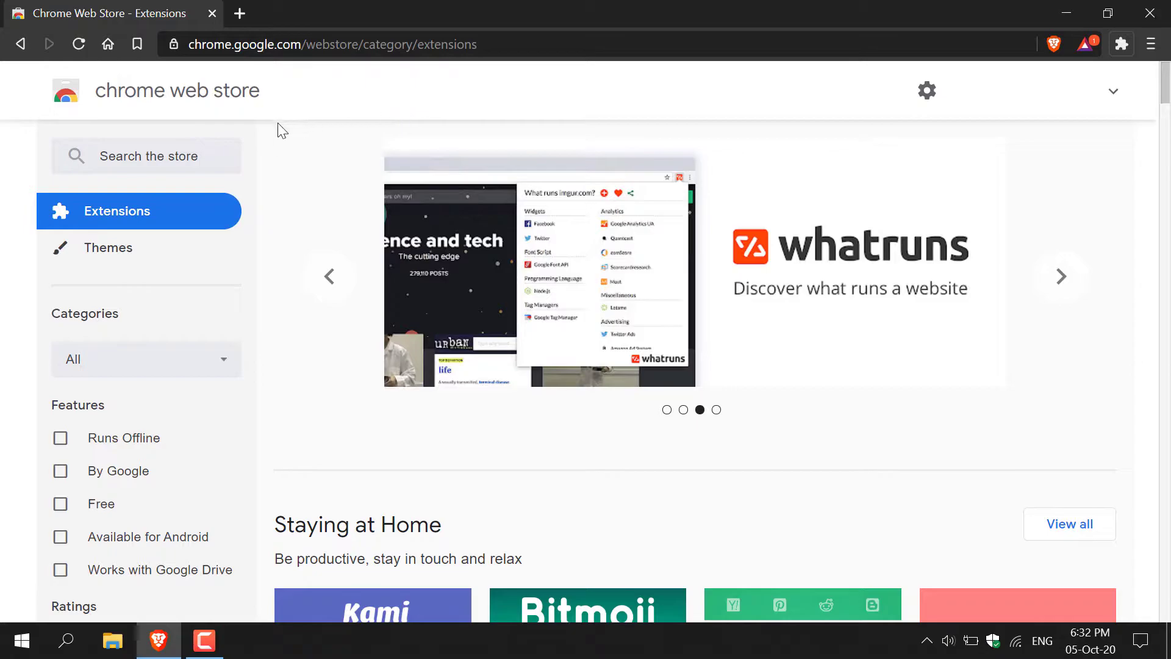
click(146, 155)
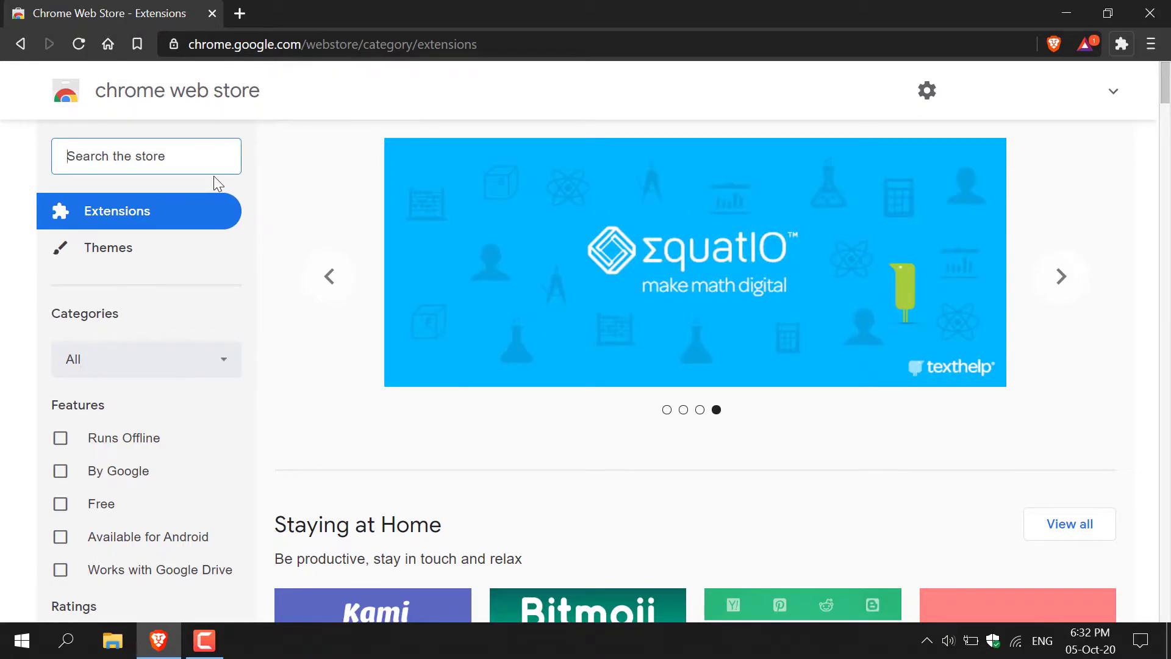
text(take webpage screenshots)
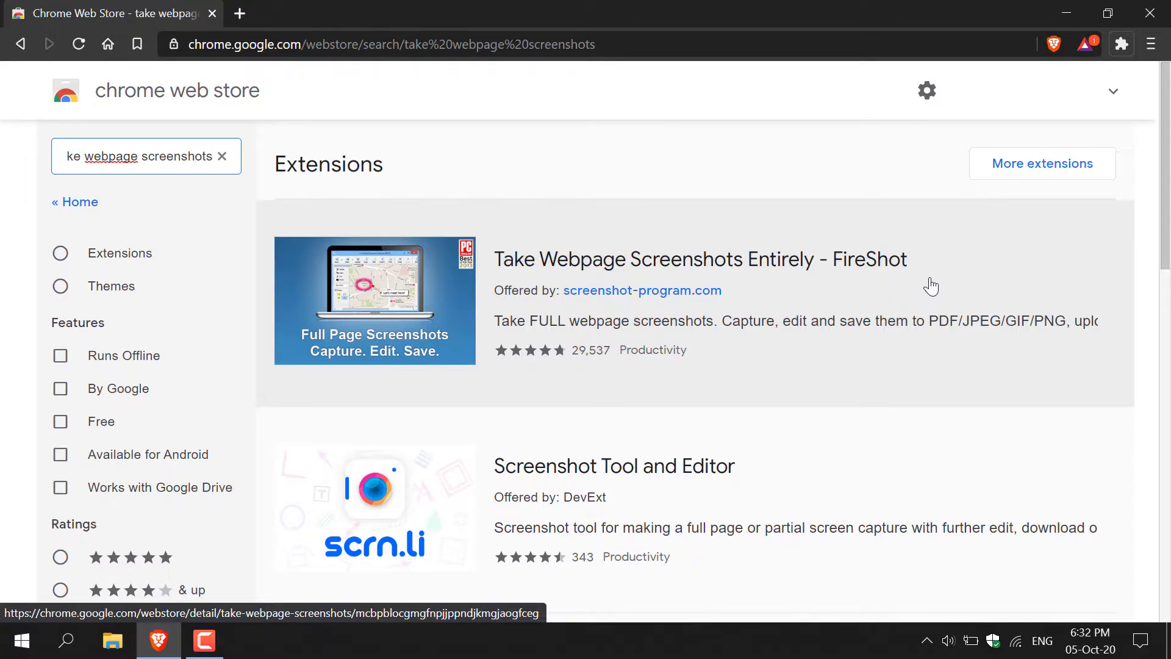
Add the 'Take Webpage Screenshots Entirely - FireShot' extension to Brave
click(690, 259)
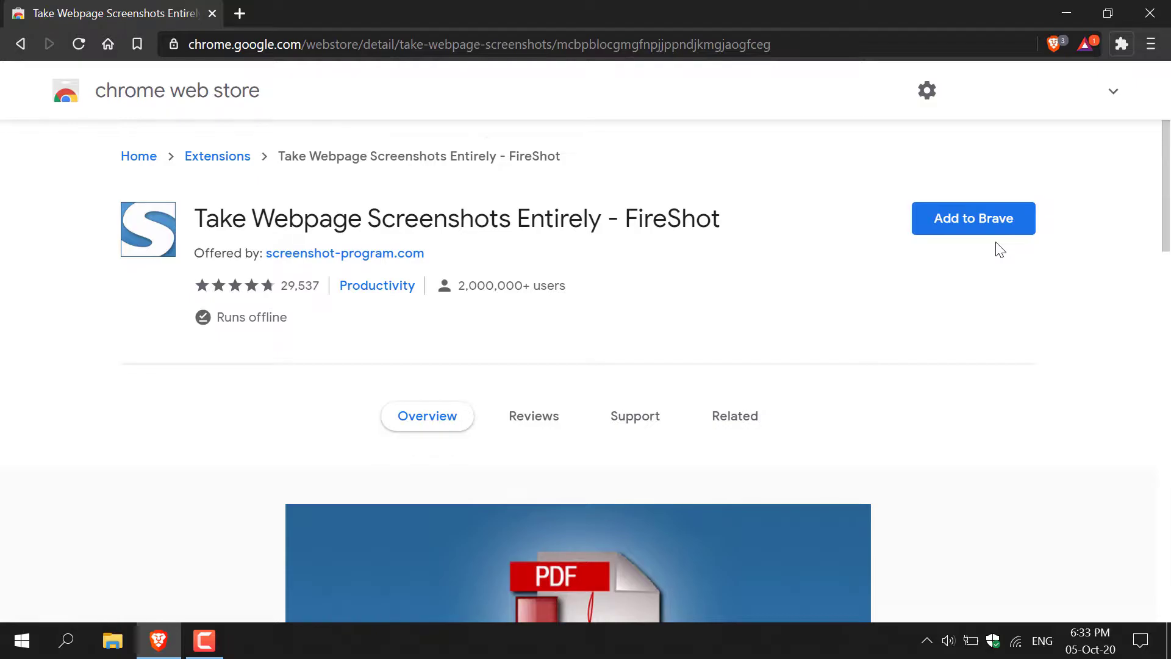
mouse_move(973, 224)
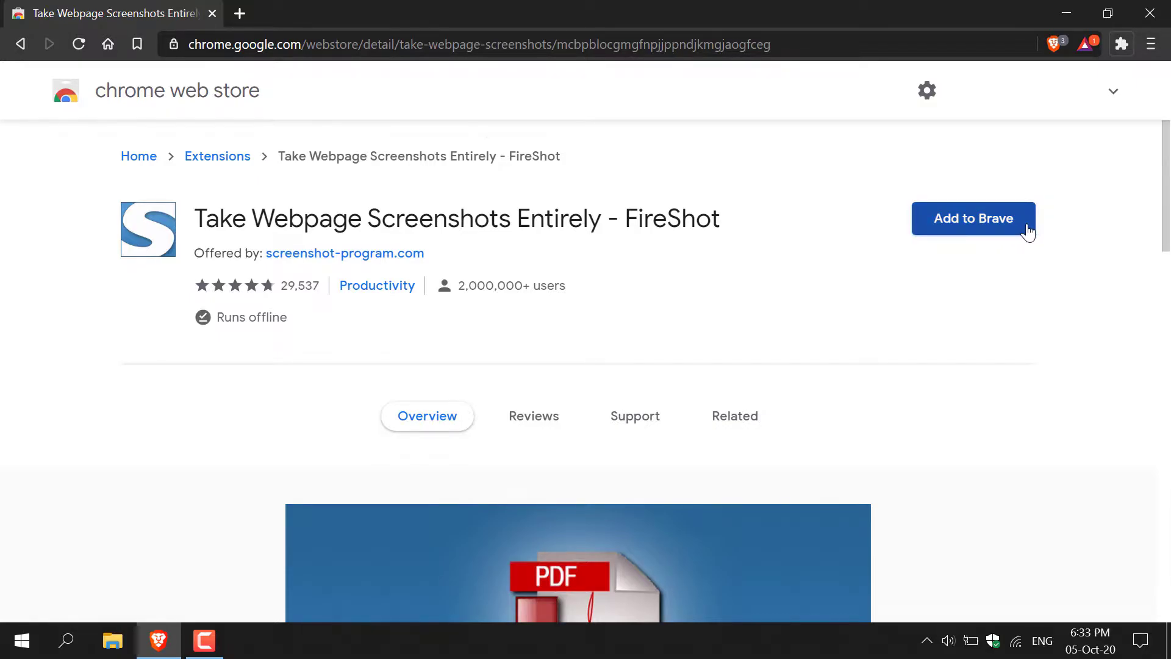
click(973, 219)
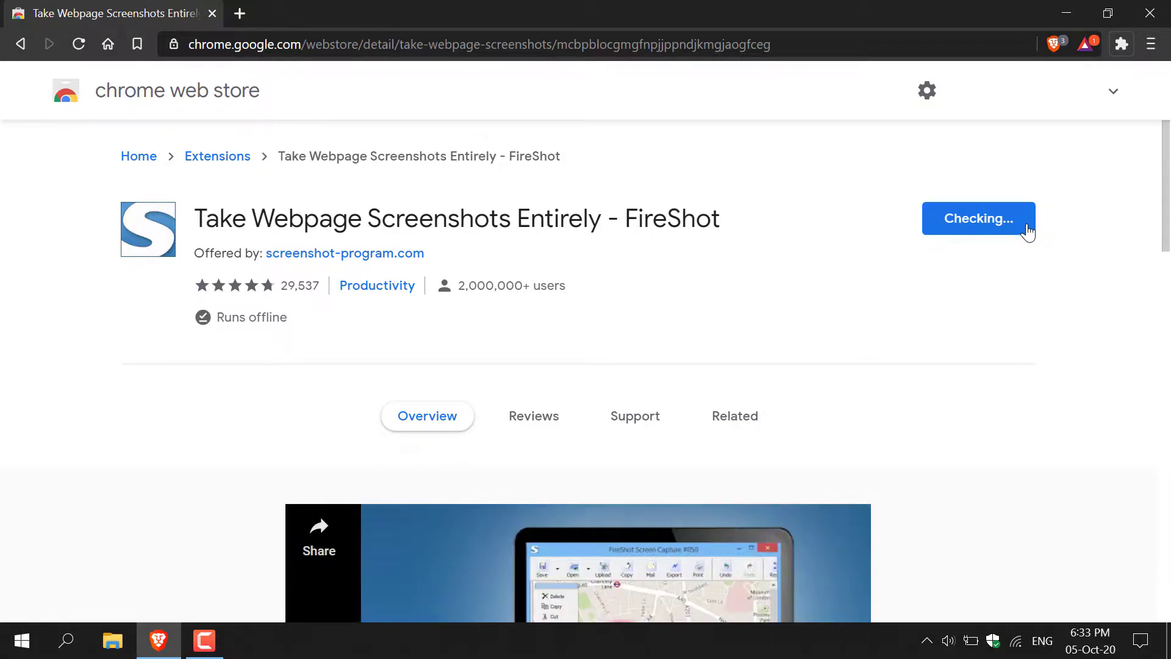
click(977, 219)
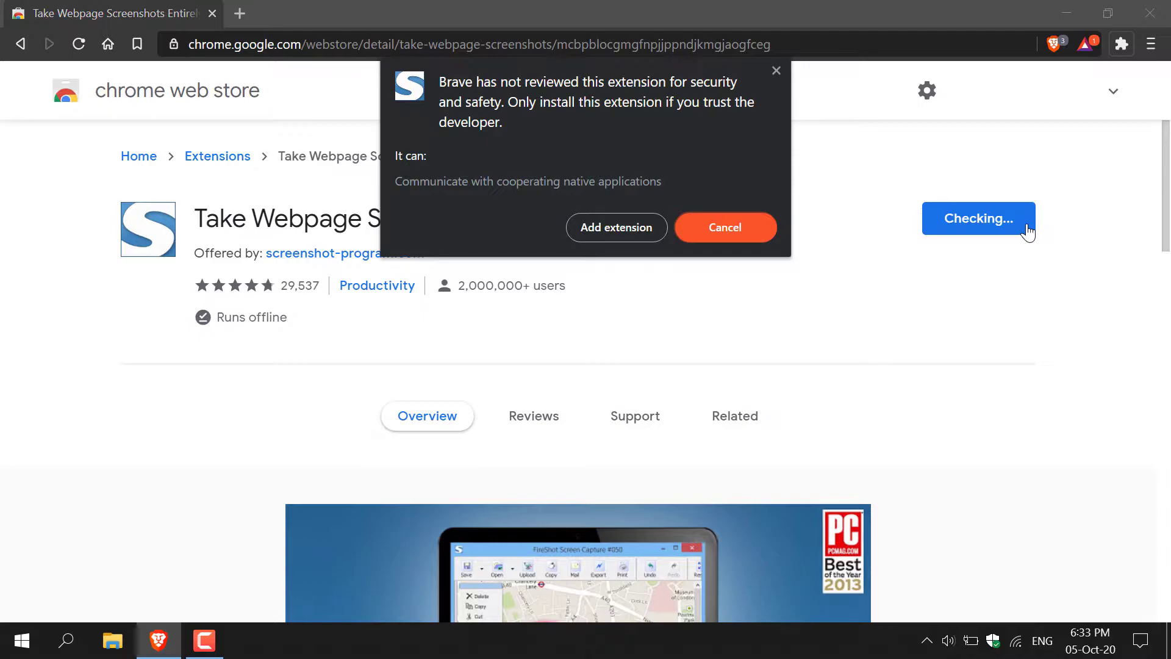
mouse_move(558, 119)
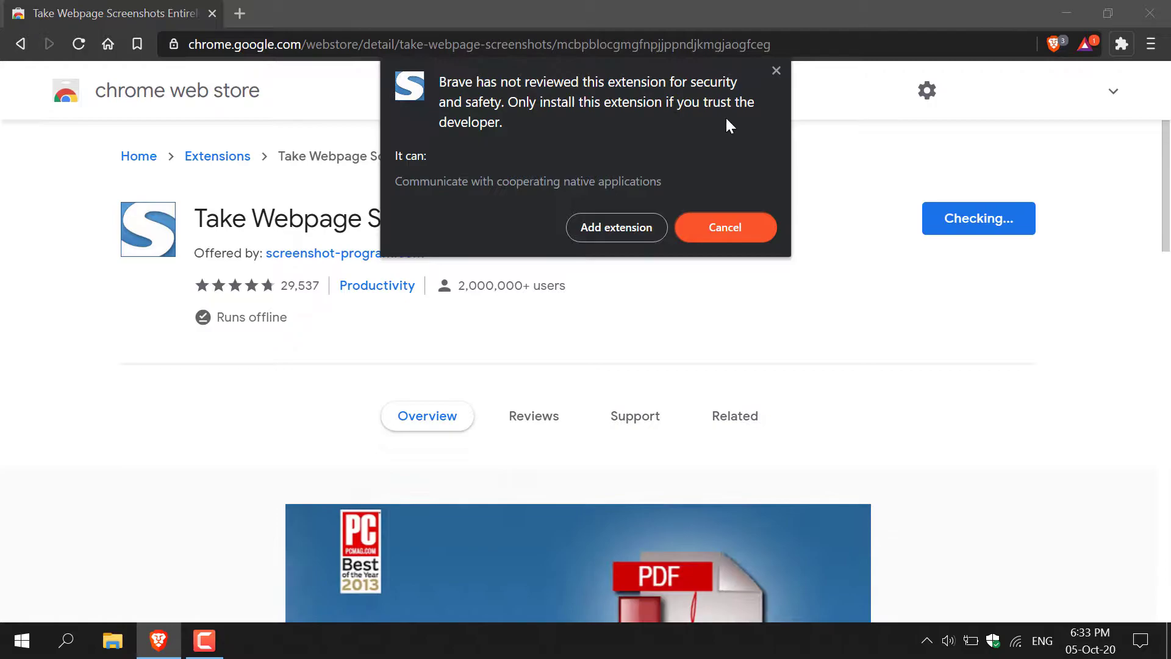
mouse_move(674, 140)
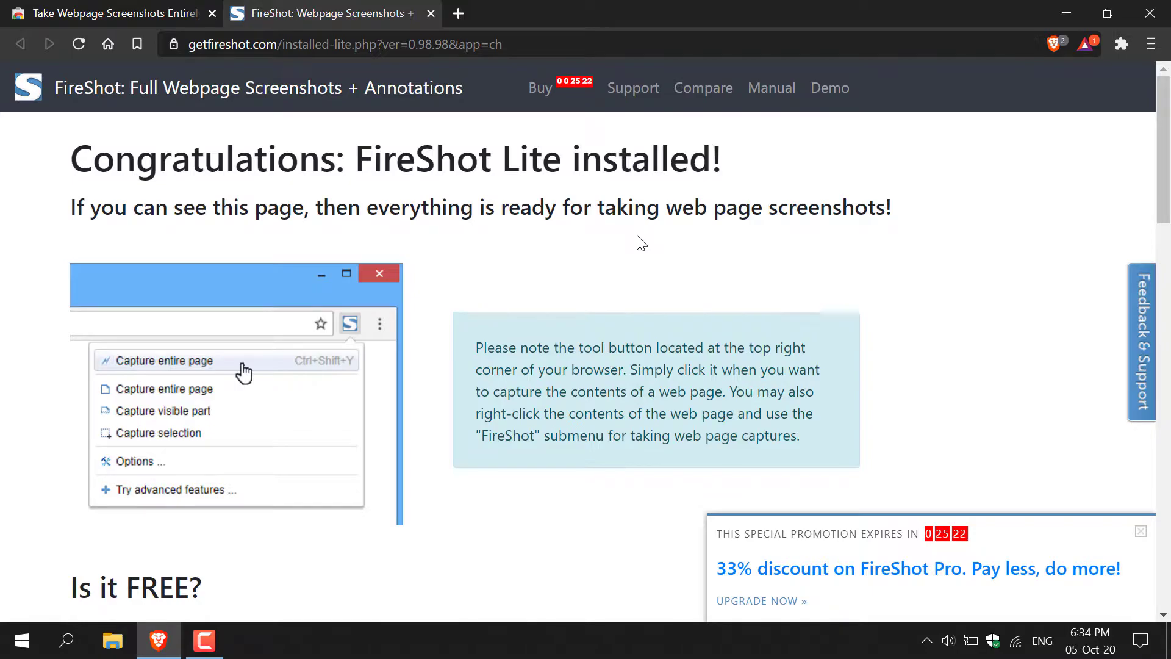
mouse_move(386, 128)
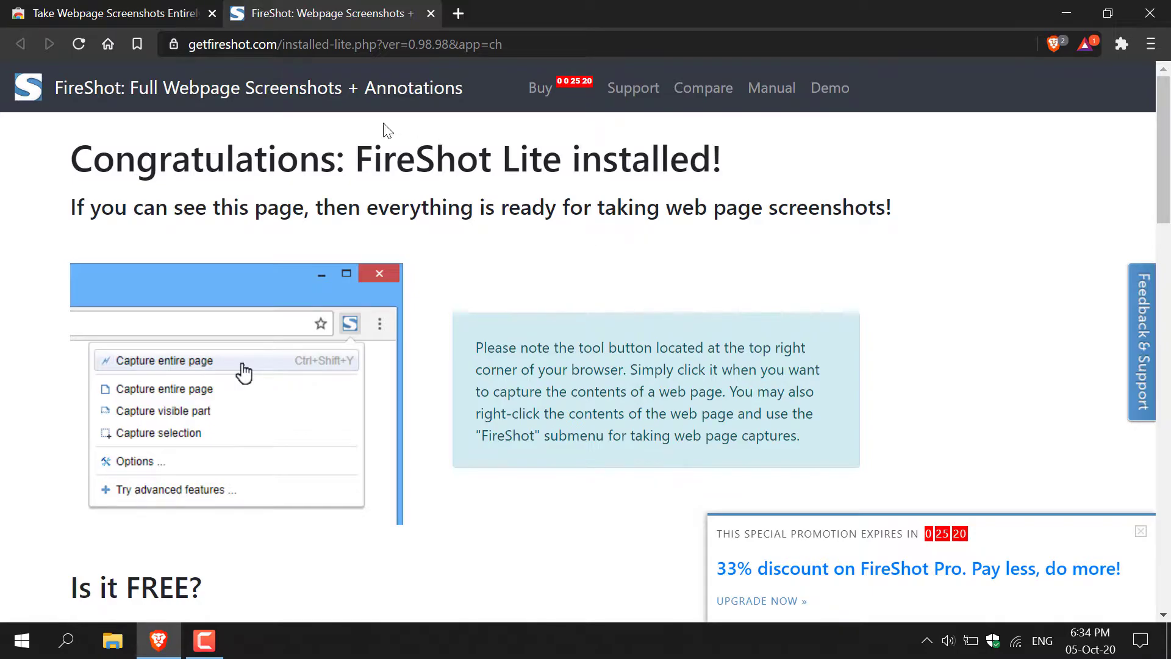
mouse_move(906, 168)
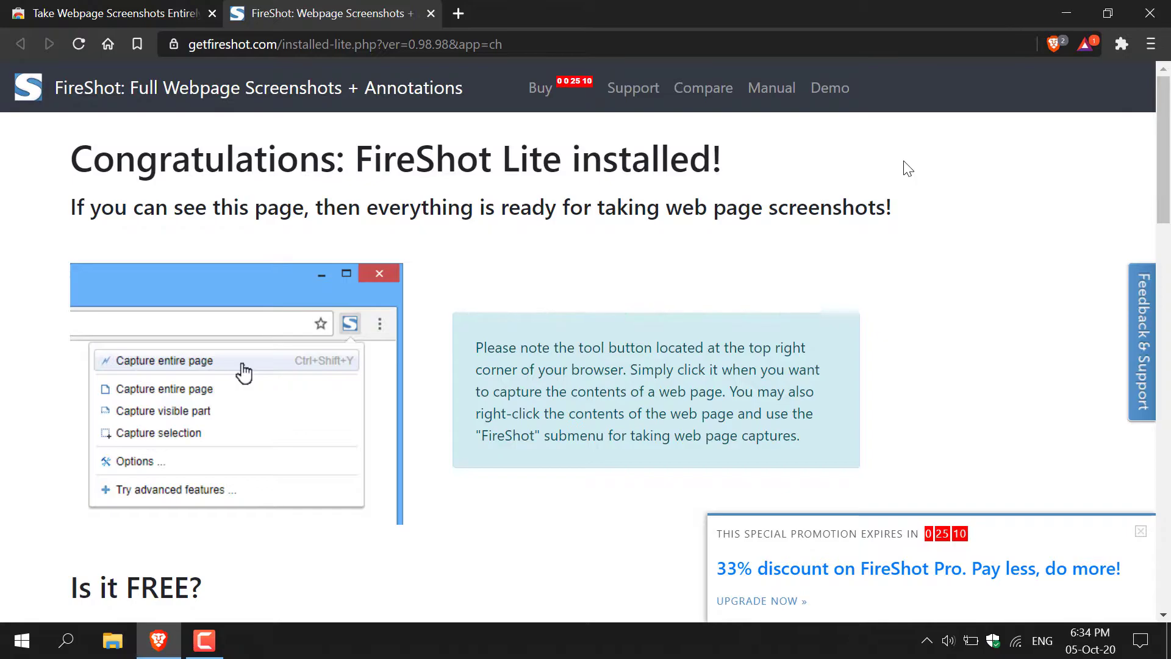
mouse_move(1120, 45)
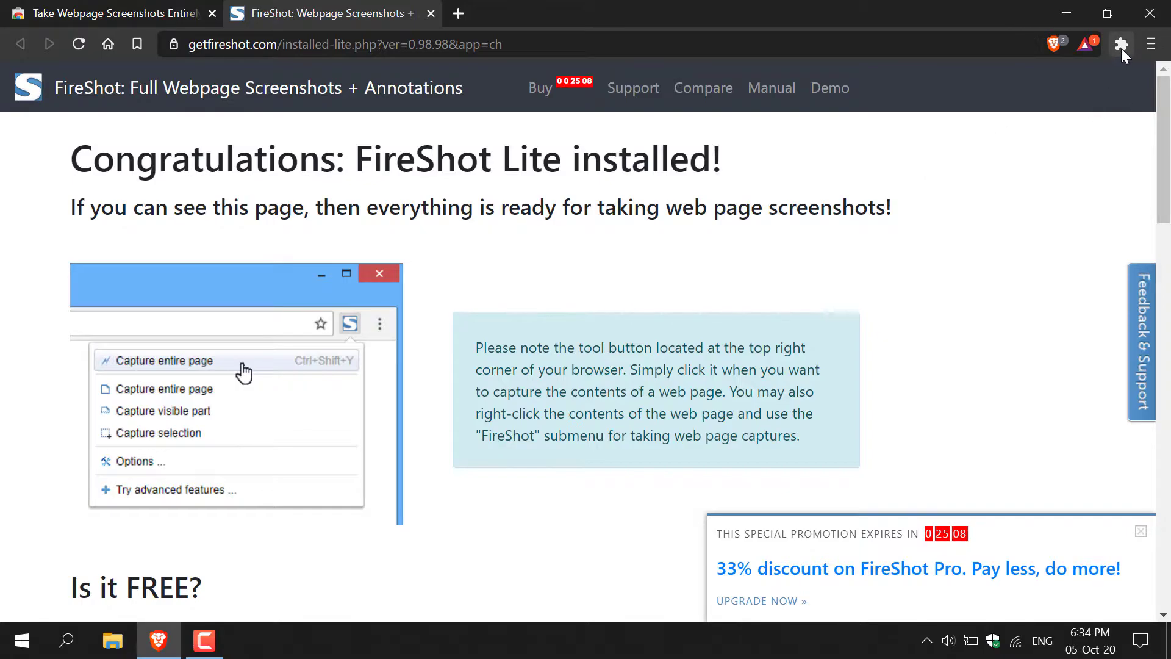
mouse_move(1121, 44)
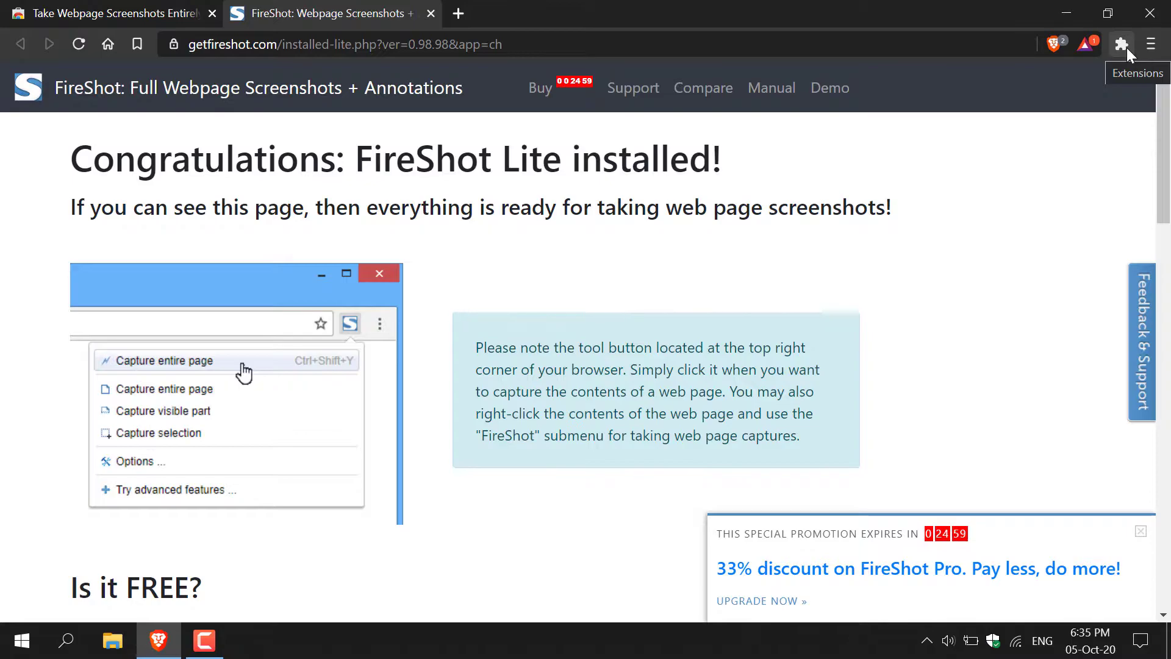
Pin Take Webpage Screenshots Entirely to the toolbar from the Extensions menu
click(1120, 44)
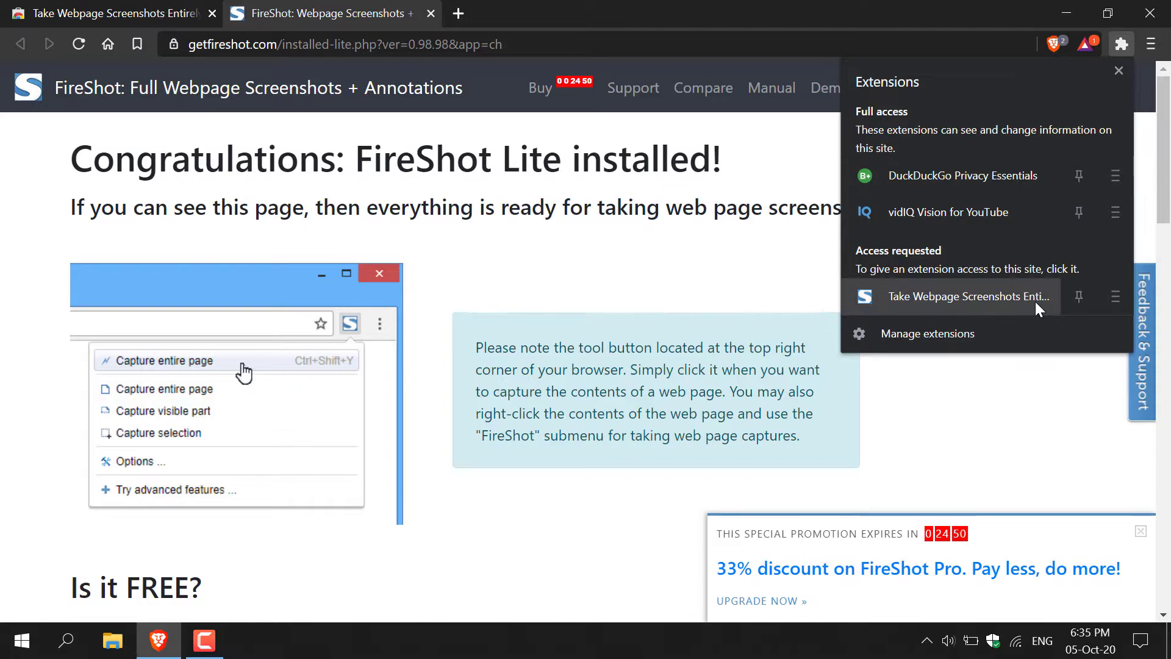
mouse_move(1078, 296)
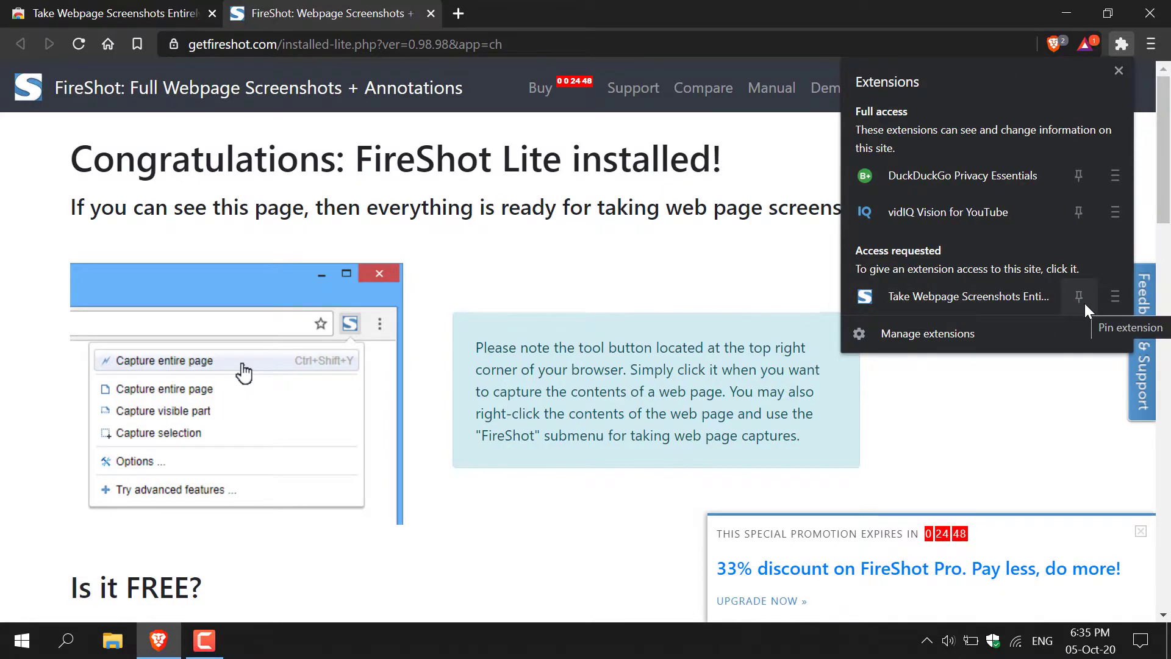
click(1078, 296)
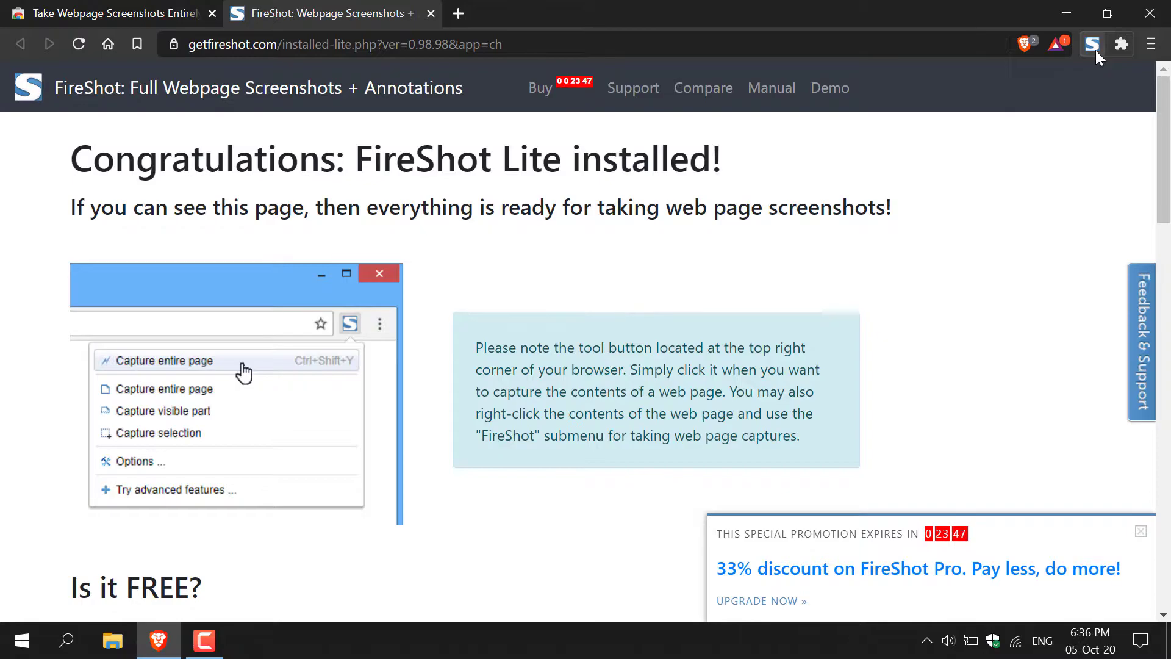
In FireShot Options, set Save Image As to JPG
click(1092, 43)
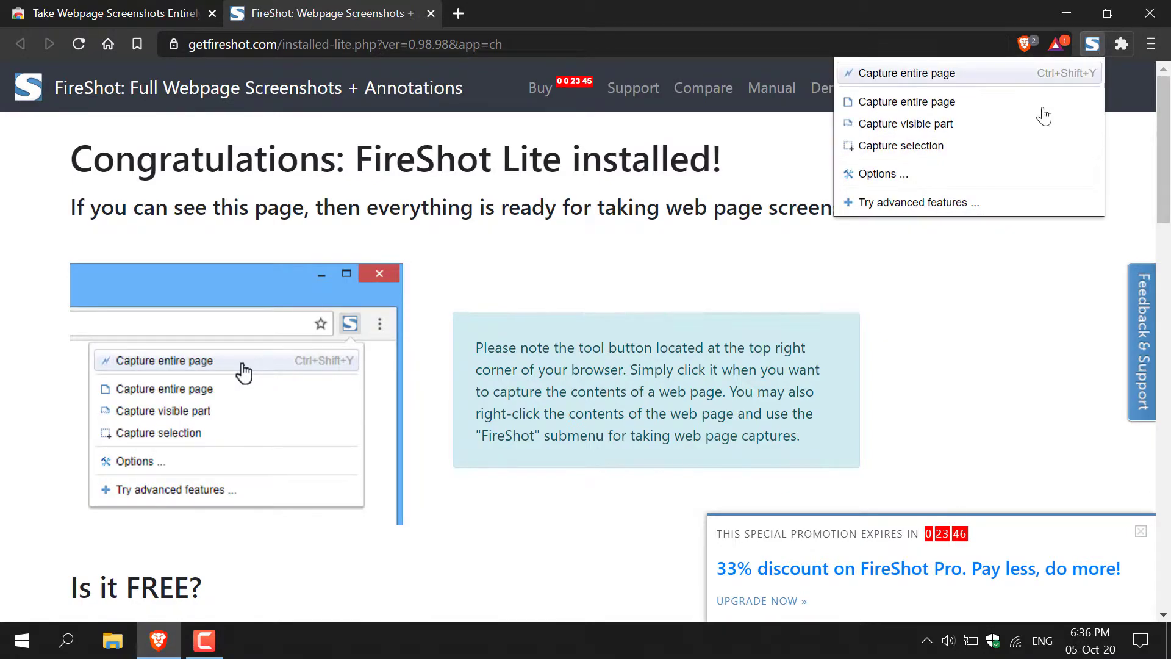
click(882, 173)
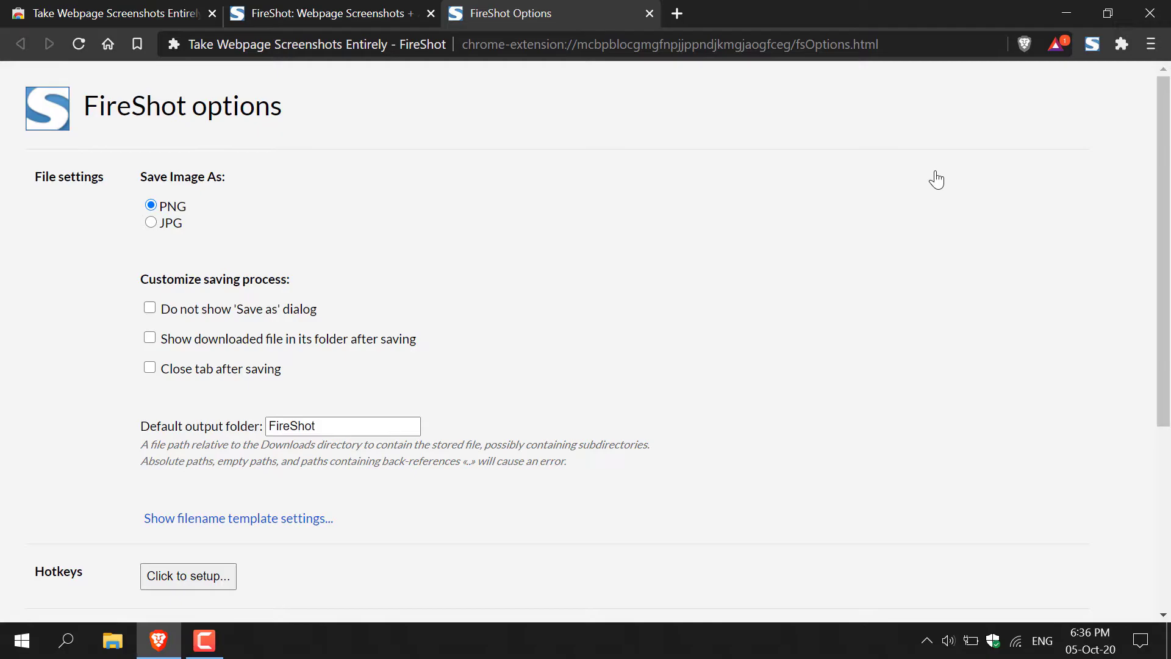
mouse_move(549, 166)
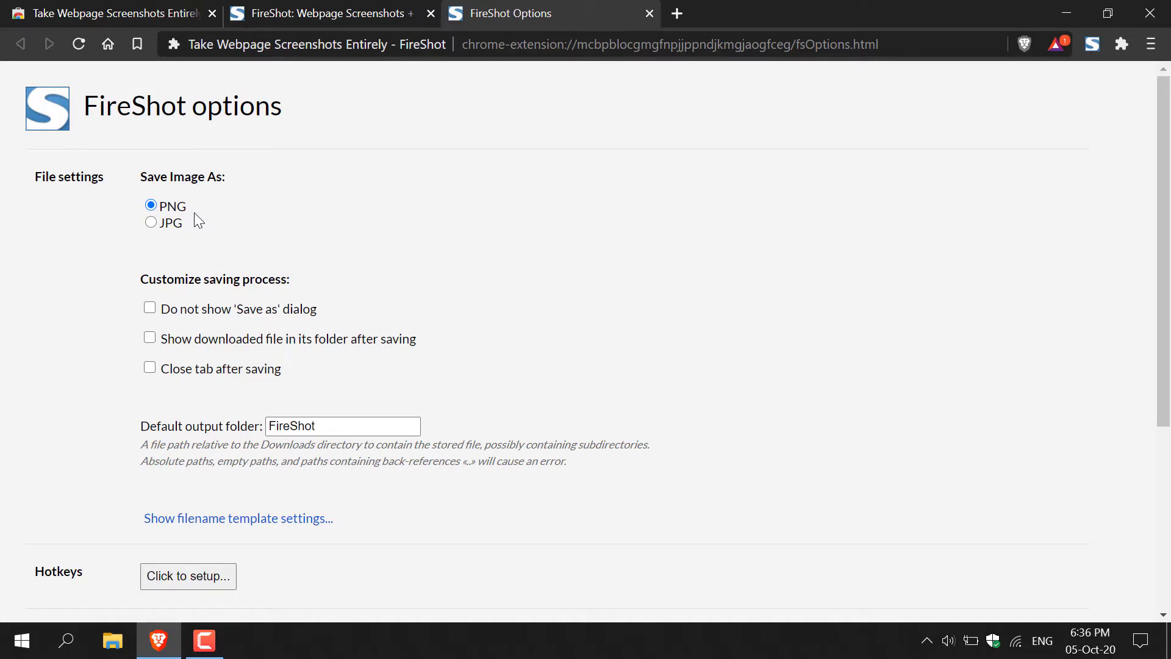
mouse_move(207, 242)
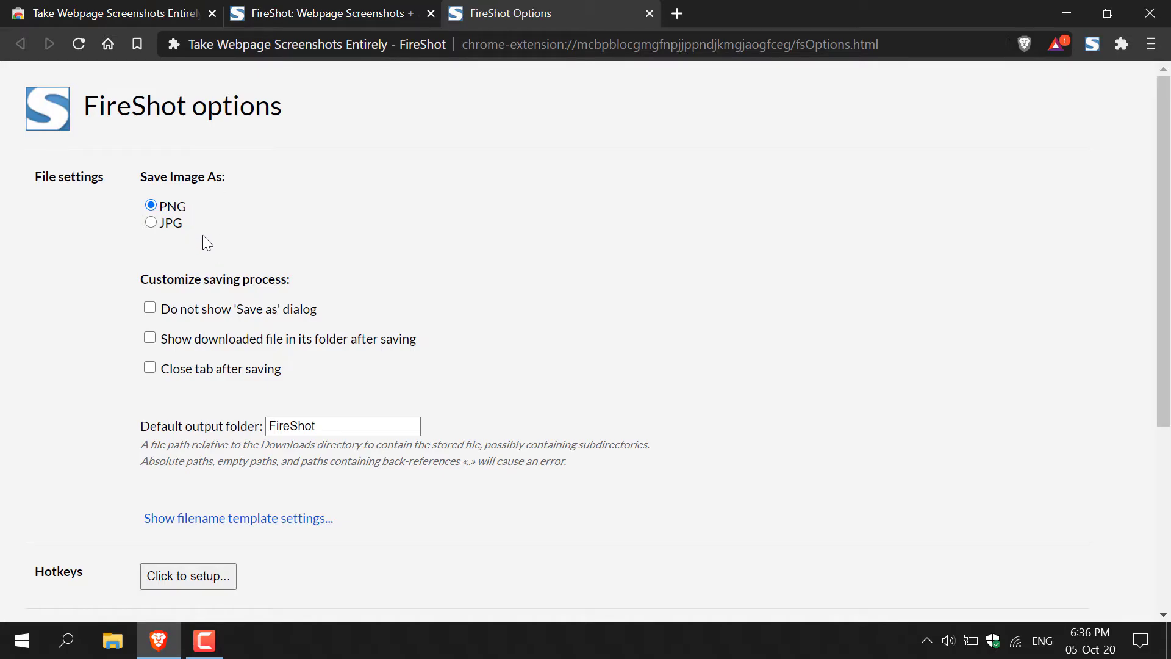
mouse_move(163, 229)
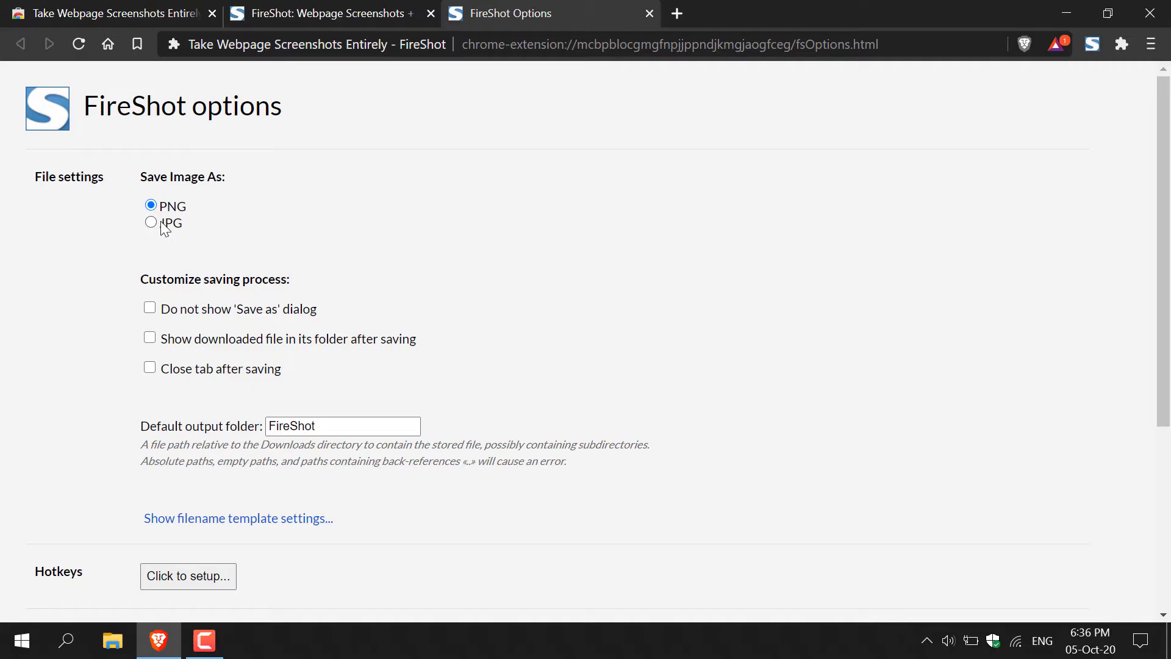
click(151, 222)
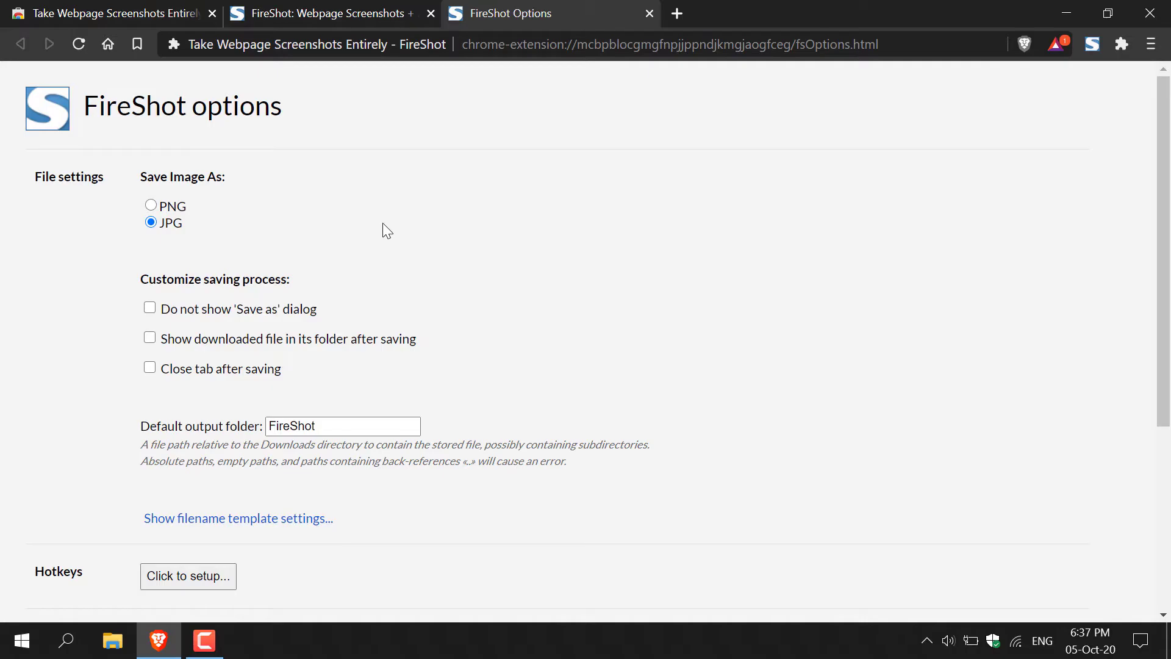
scroll(down, 3)
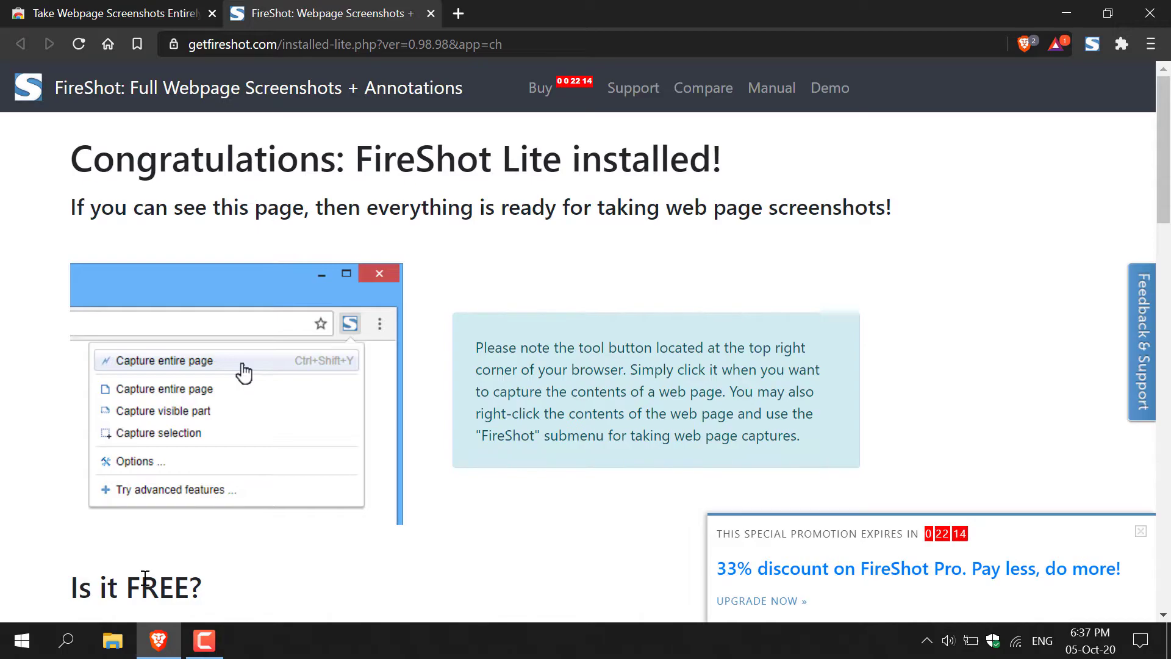
mouse_move(577, 63)
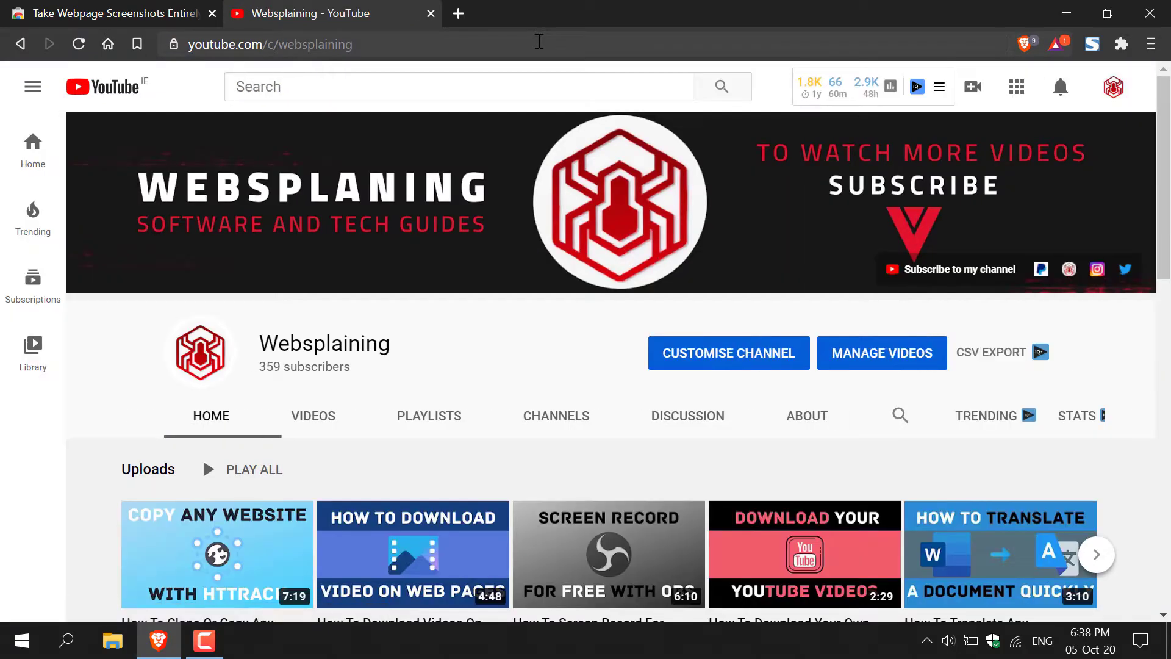
Capture the entire Websplaining YouTube channel page with FireShot
scroll(down, 3)
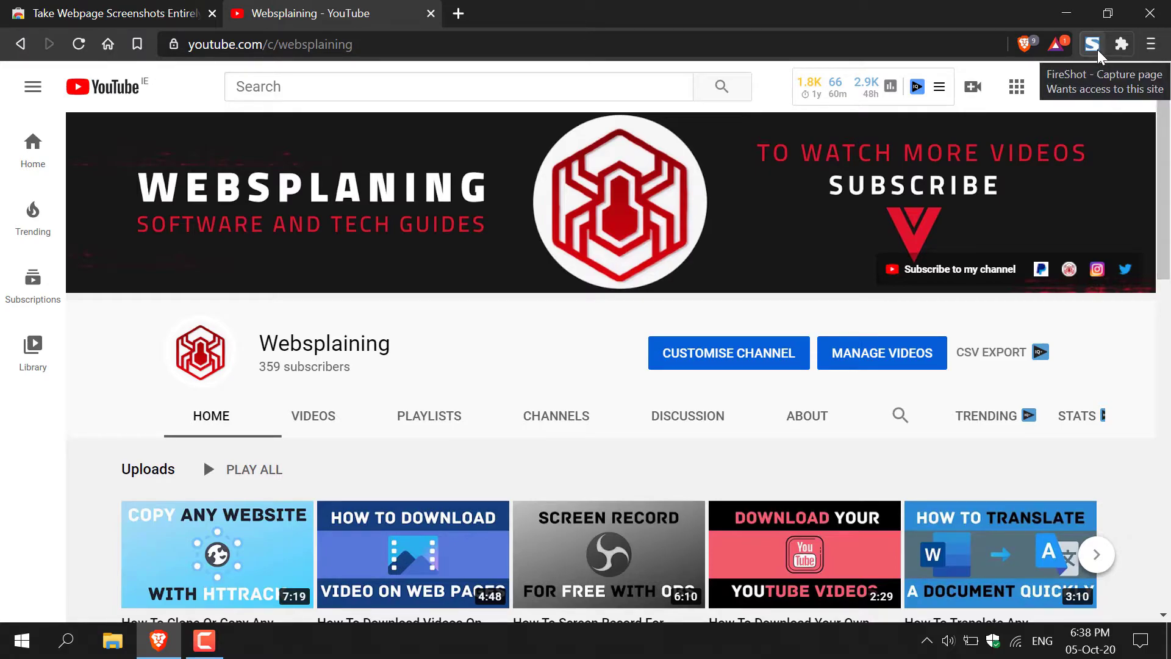
click(1091, 44)
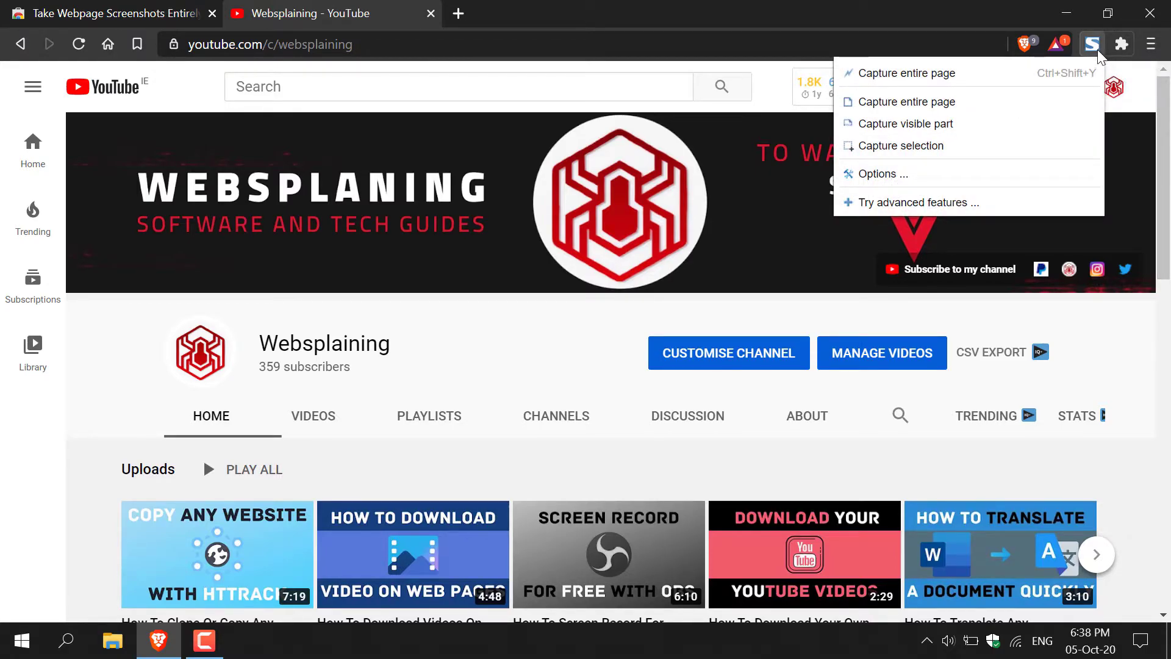
mouse_move(906, 102)
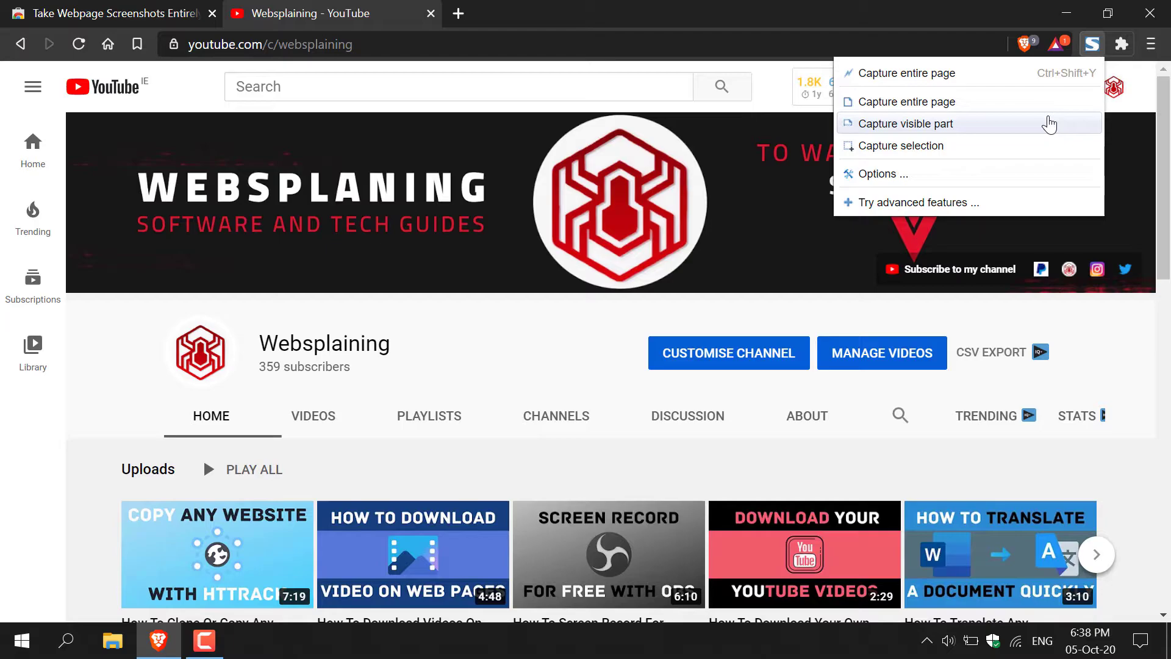
mouse_move(1046, 146)
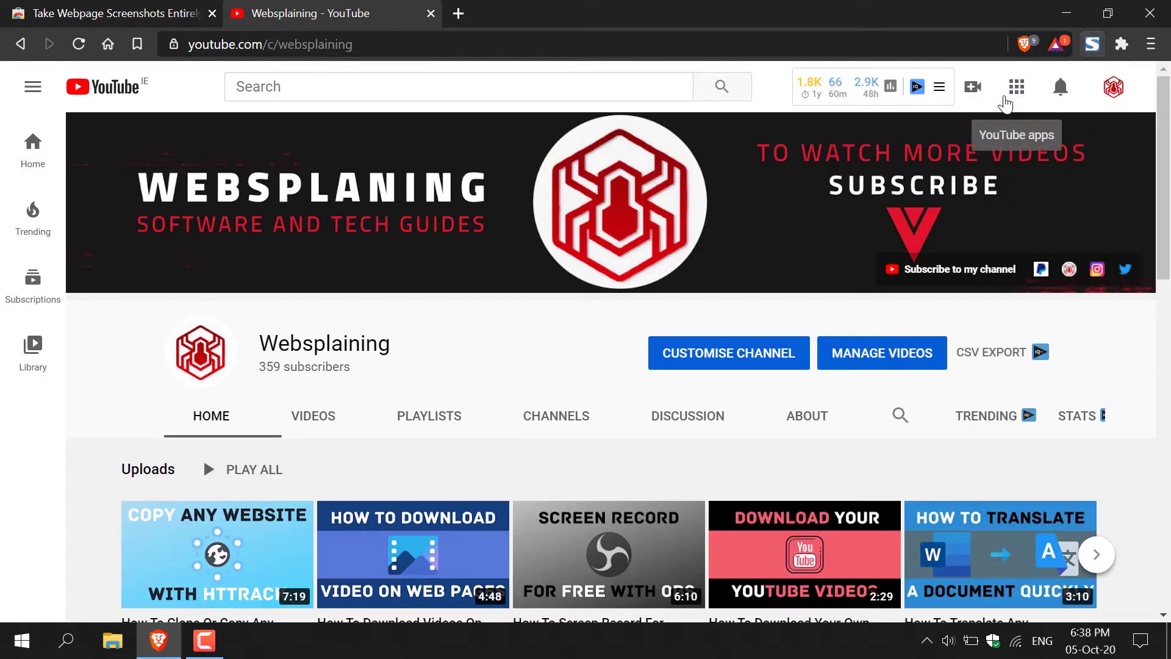
scroll(down, 3)
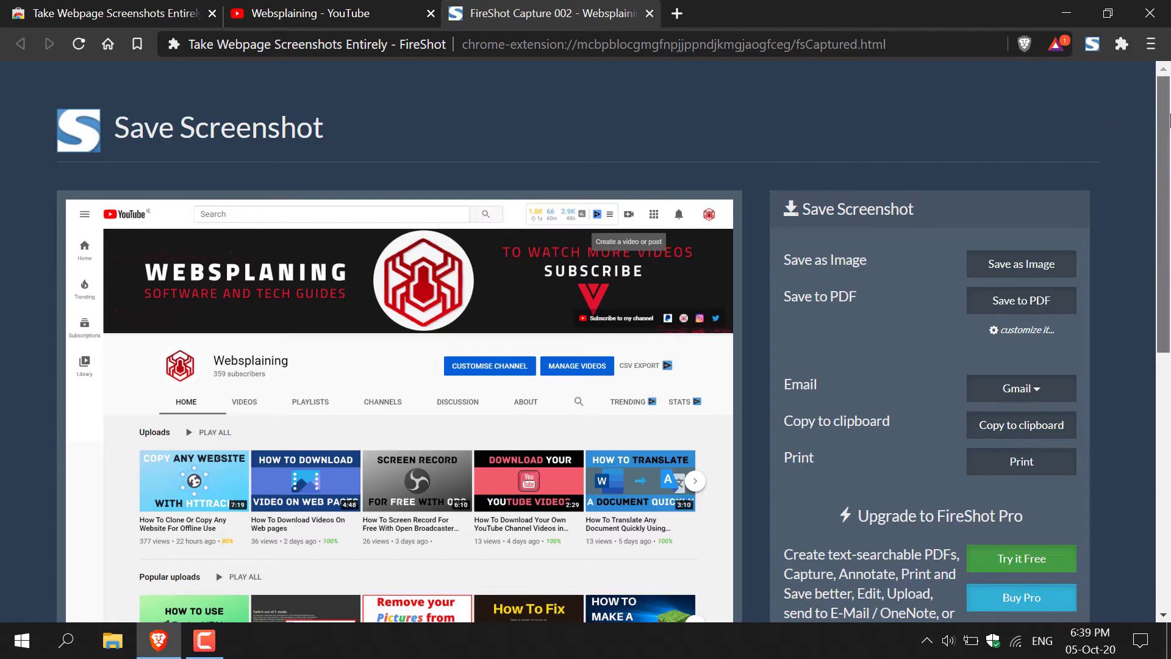
Review the capture preview and choose Save as Image
scroll(down, 3)
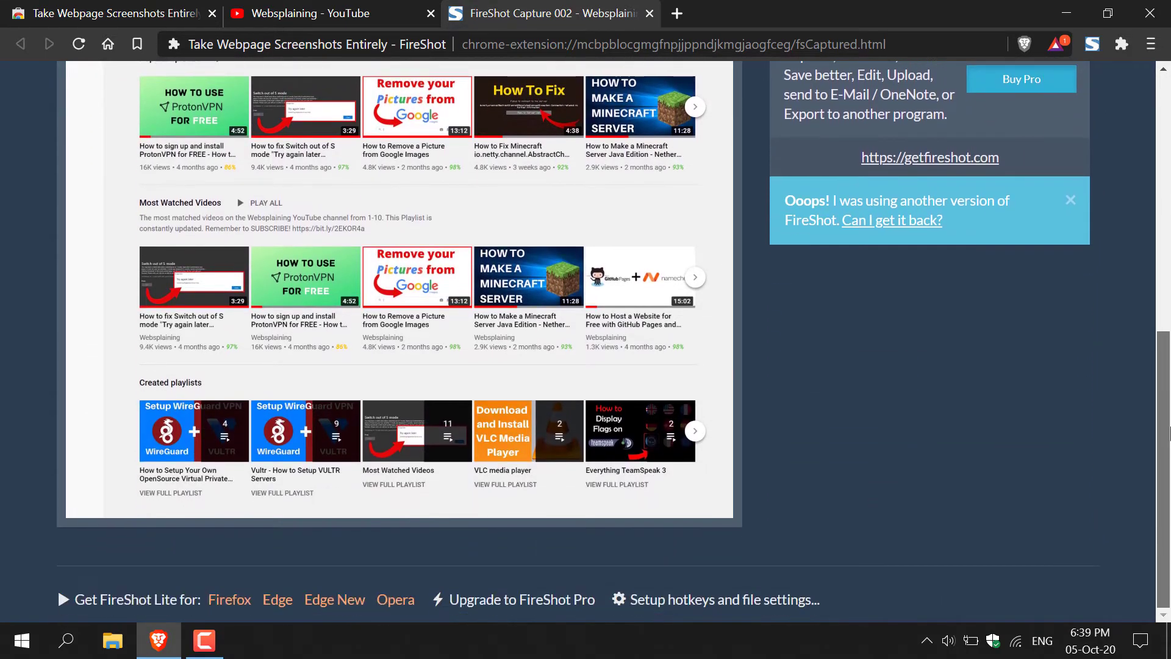
scroll(up, 3)
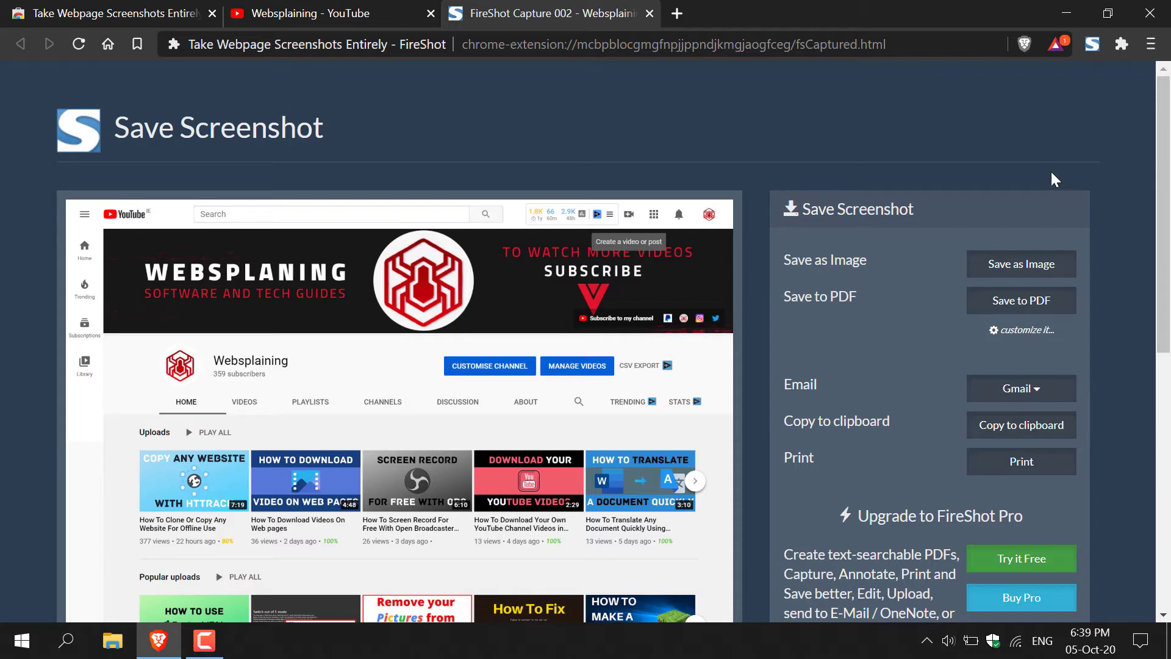
mouse_move(872, 270)
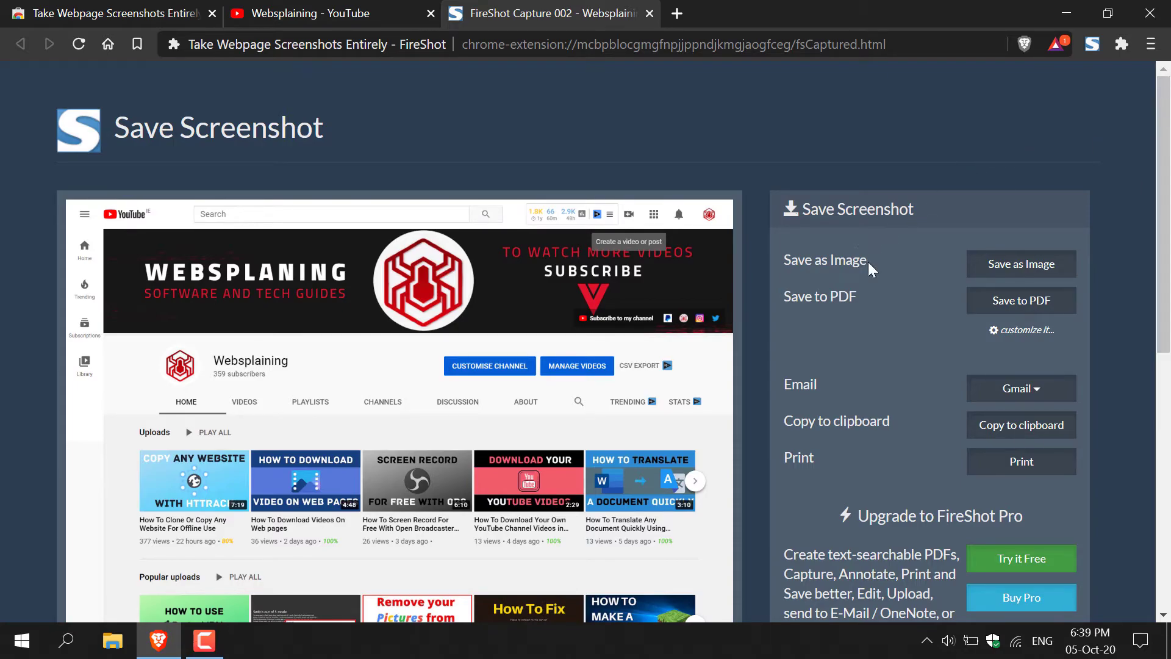
mouse_move(843, 285)
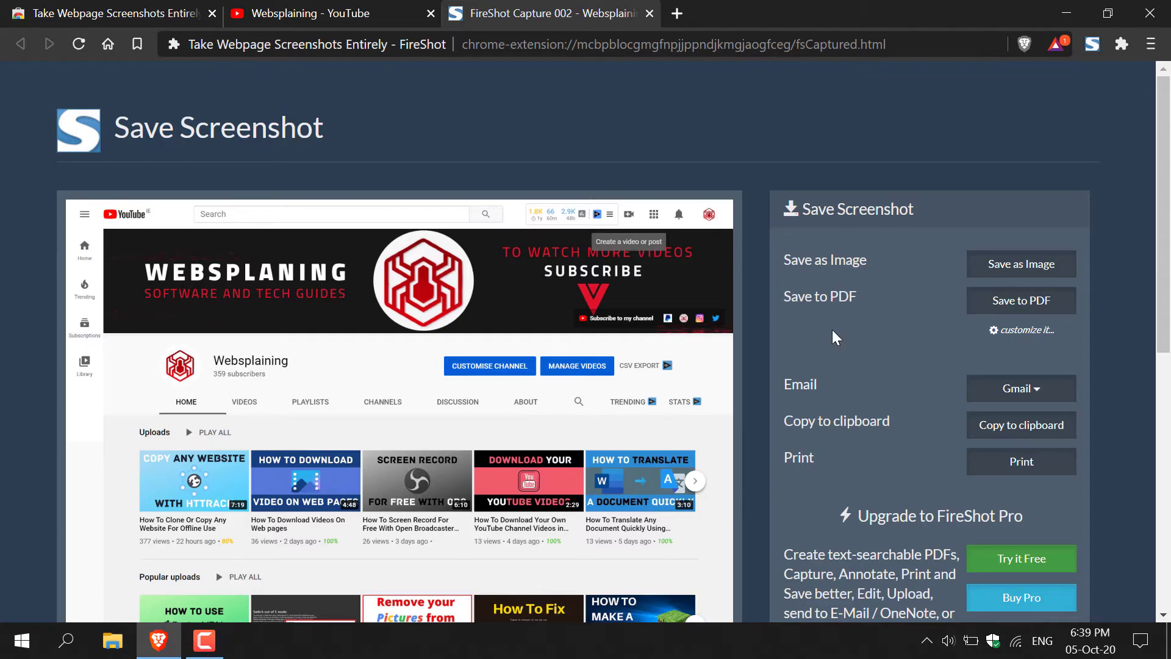
mouse_move(848, 386)
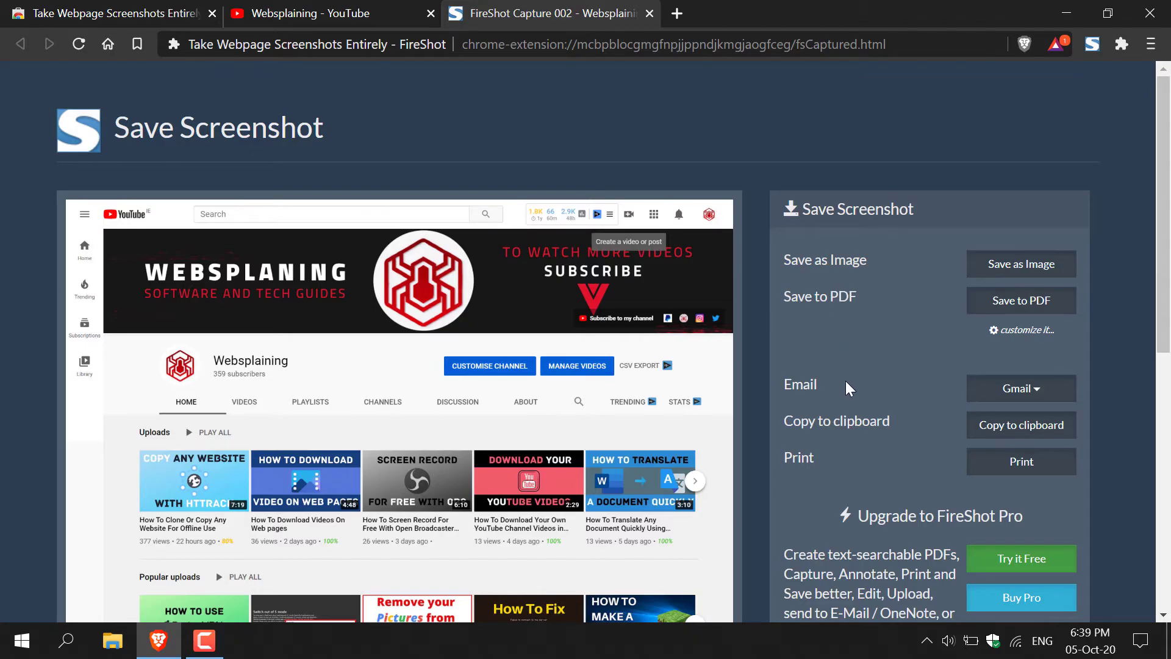
mouse_move(867, 473)
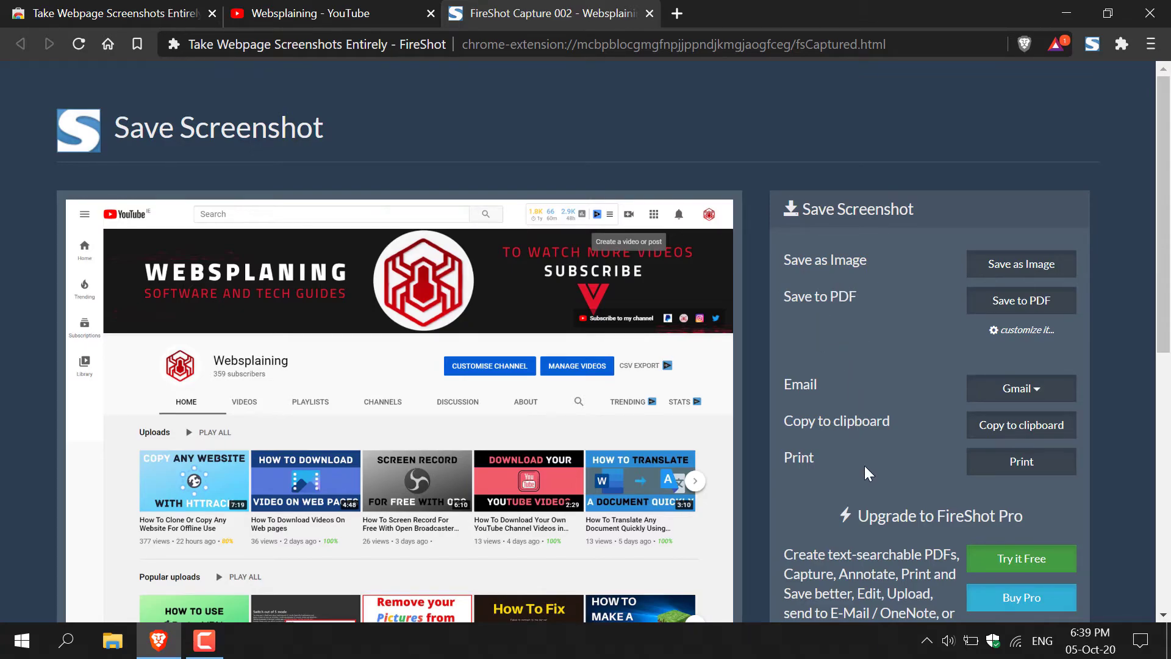
mouse_move(909, 276)
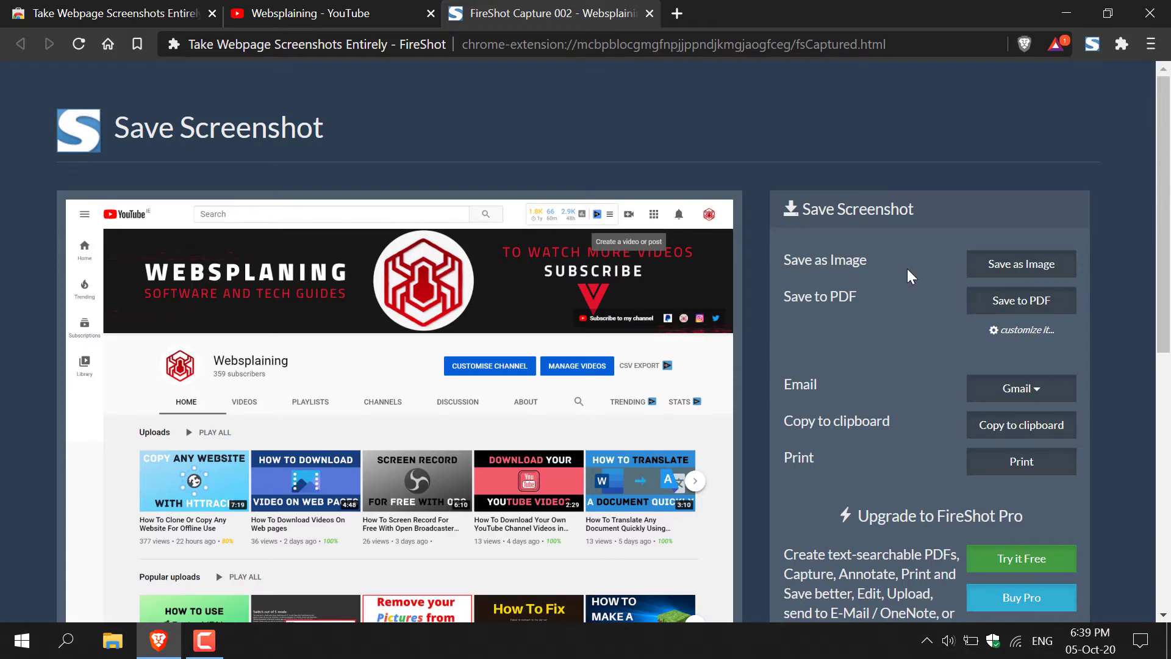
mouse_move(1020, 264)
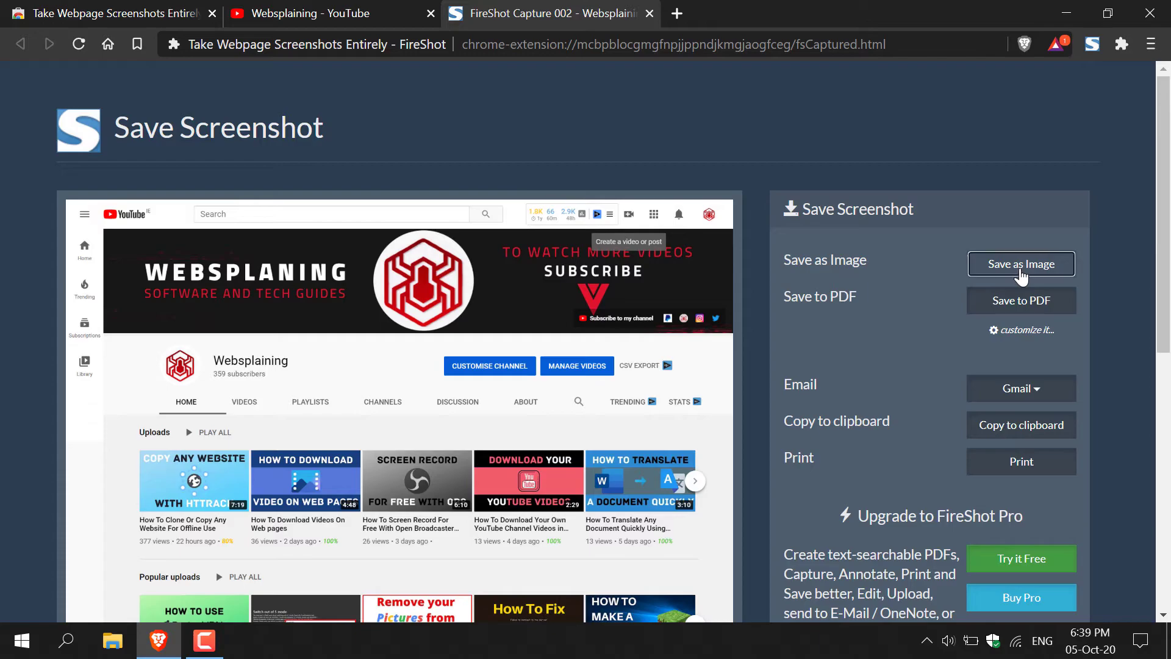
click(1020, 263)
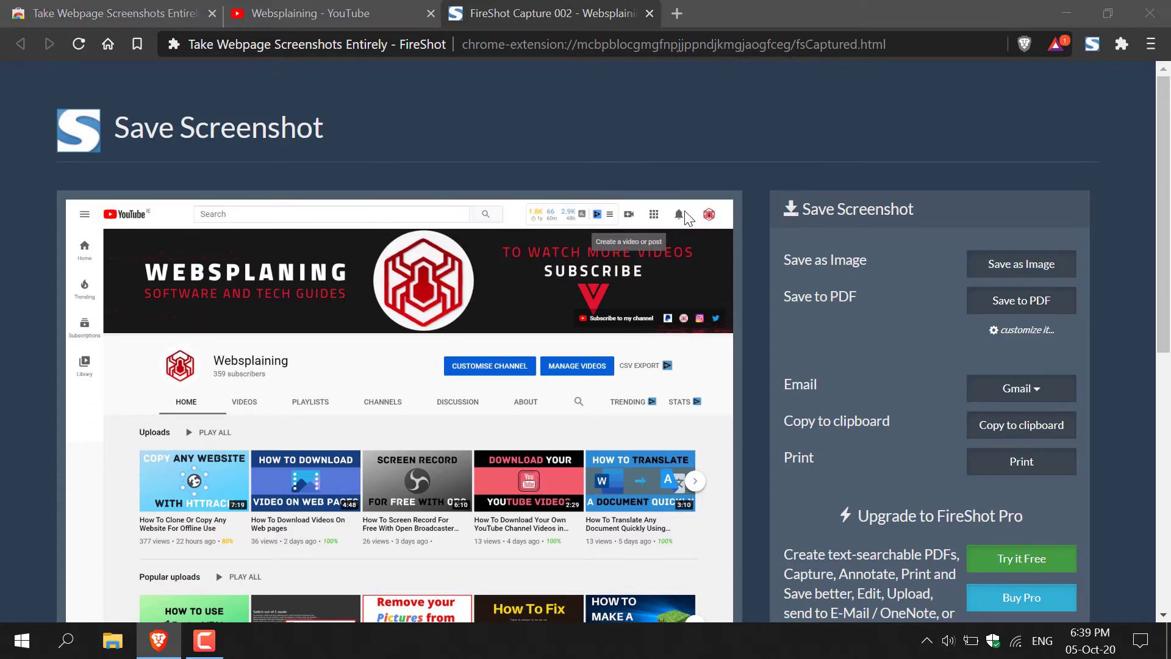
click(1019, 263)
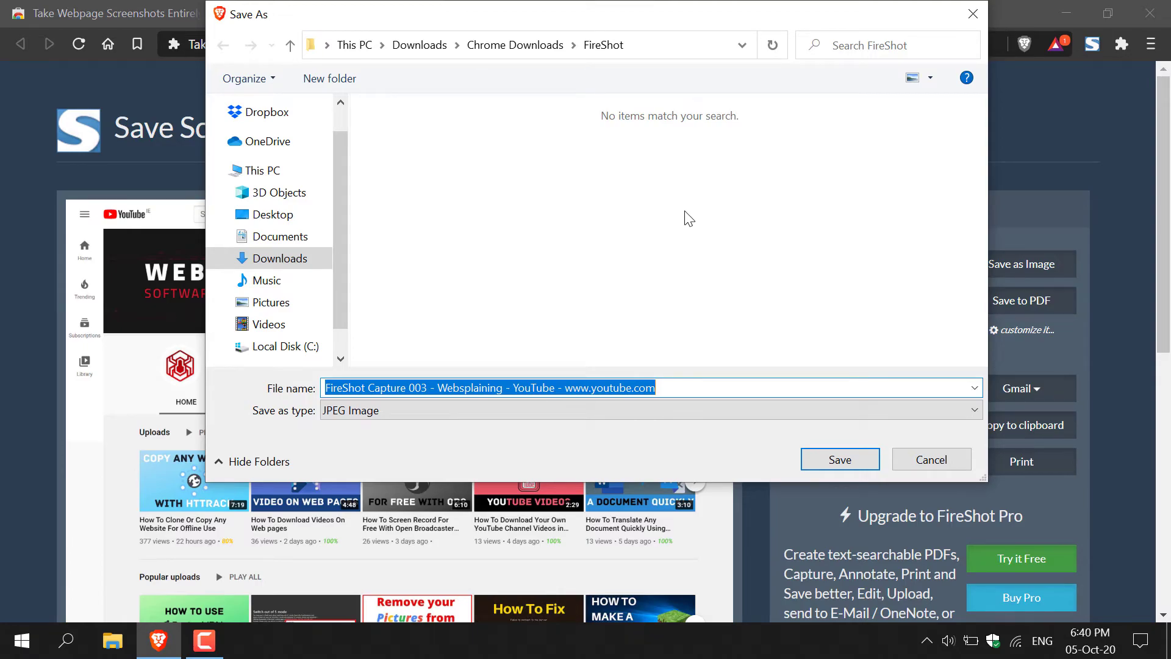
mouse_move(624, 103)
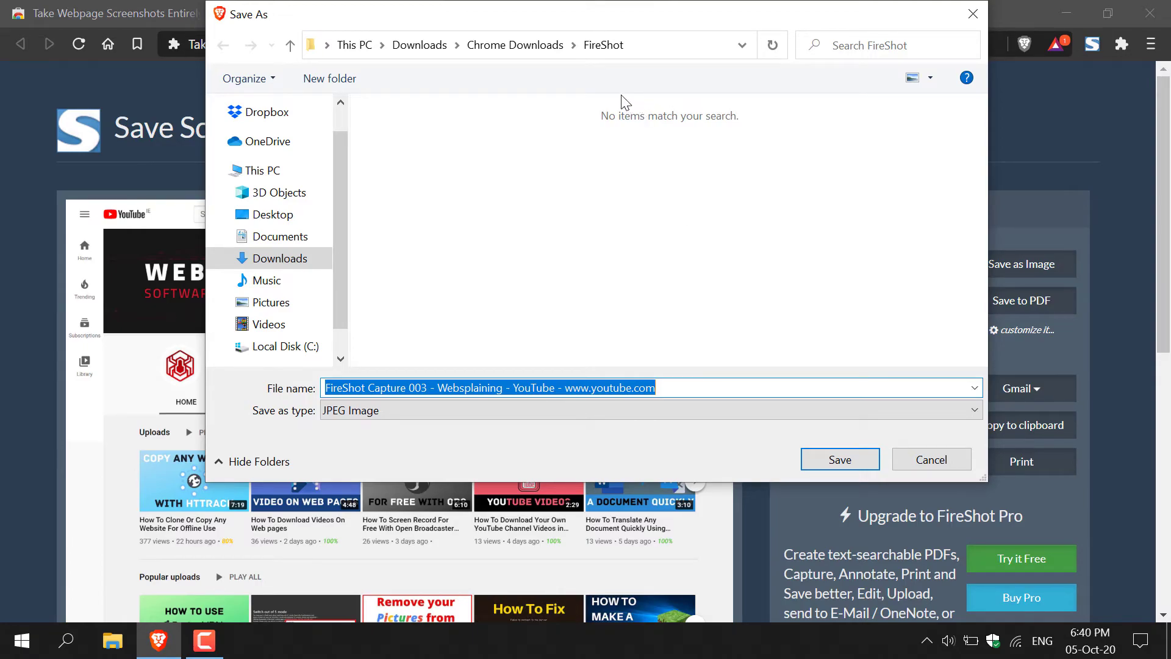
mouse_move(610, 70)
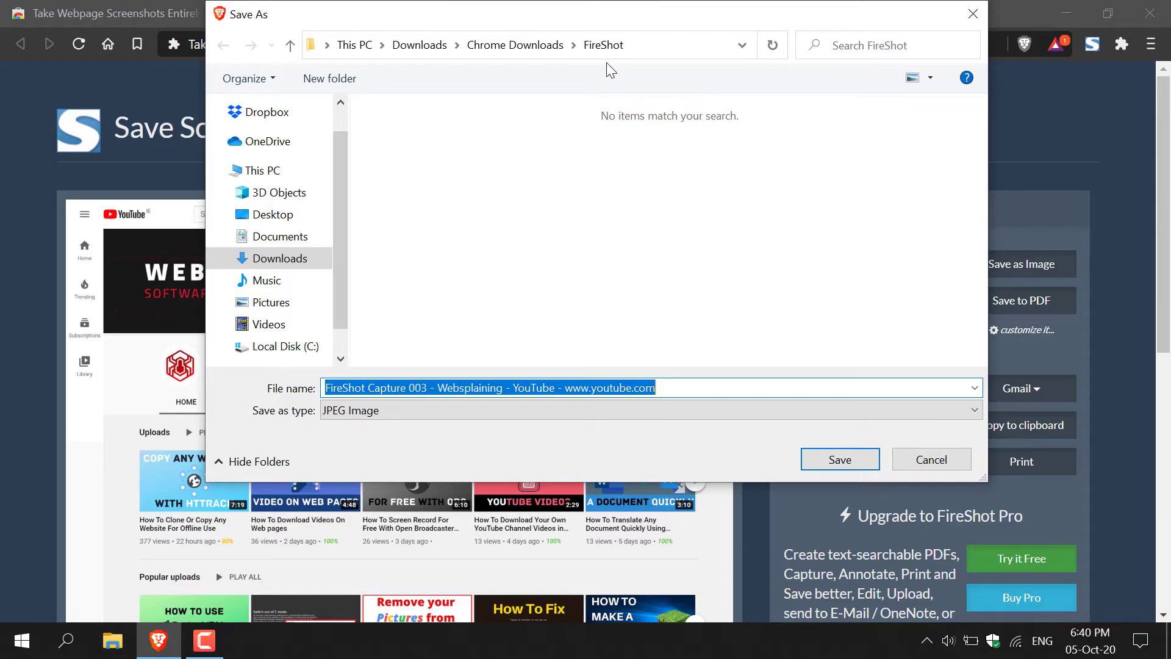
mouse_move(646, 252)
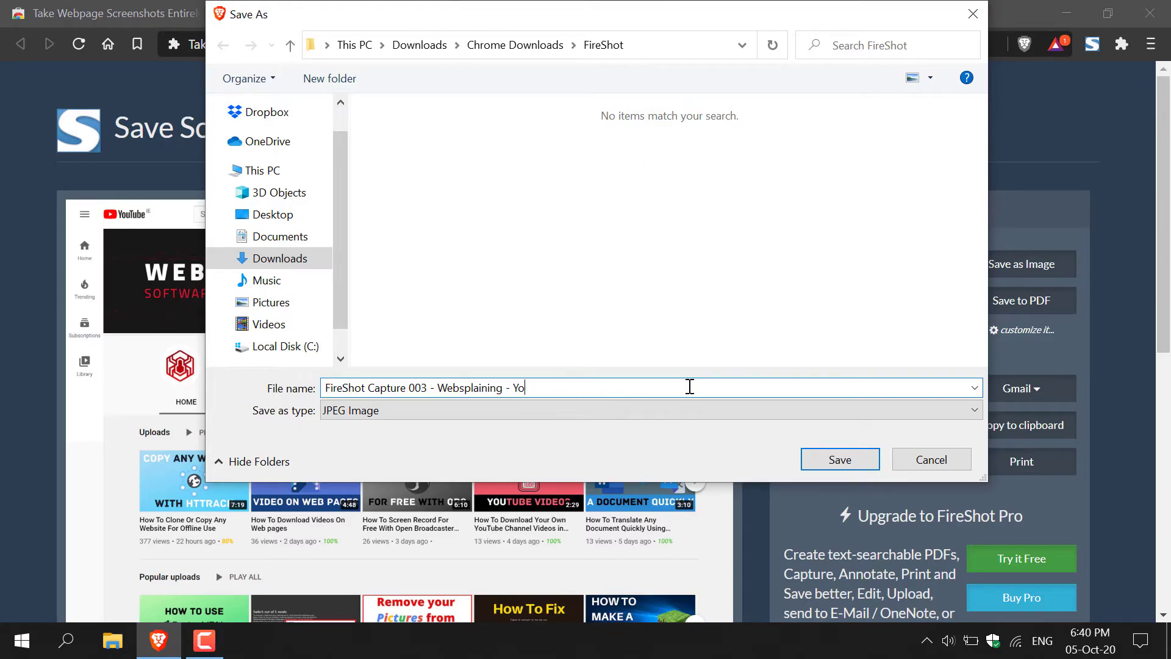
Save the capture as JPEG named 'websplaining youtube'
key(ctrl+a)
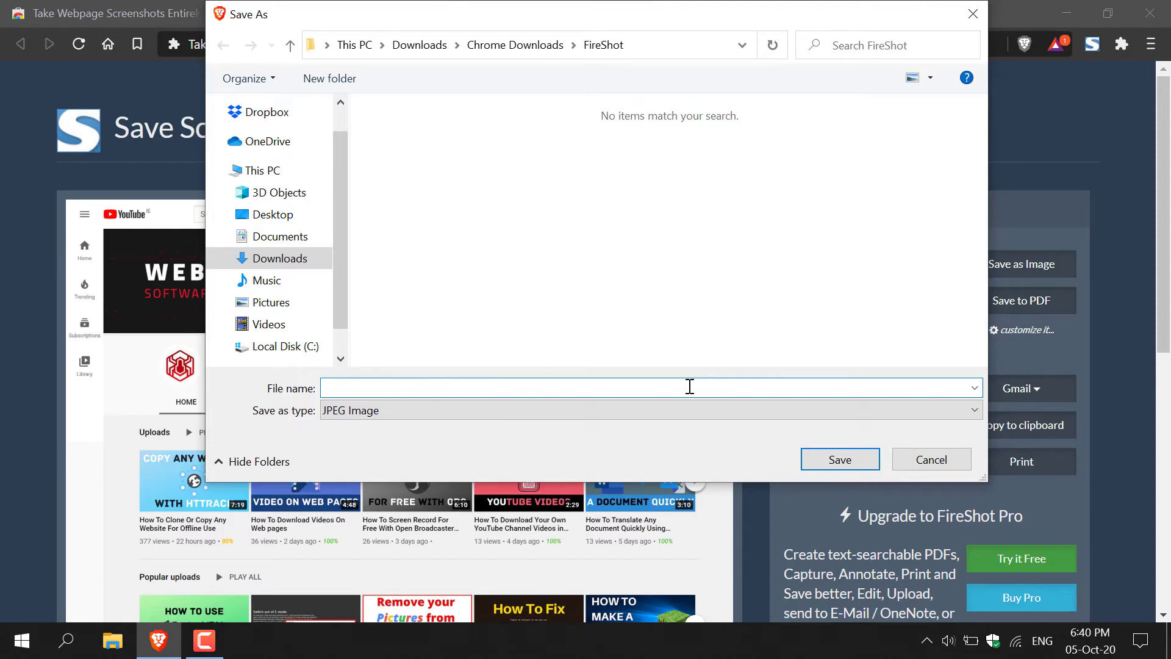
text(websplaining youtube)
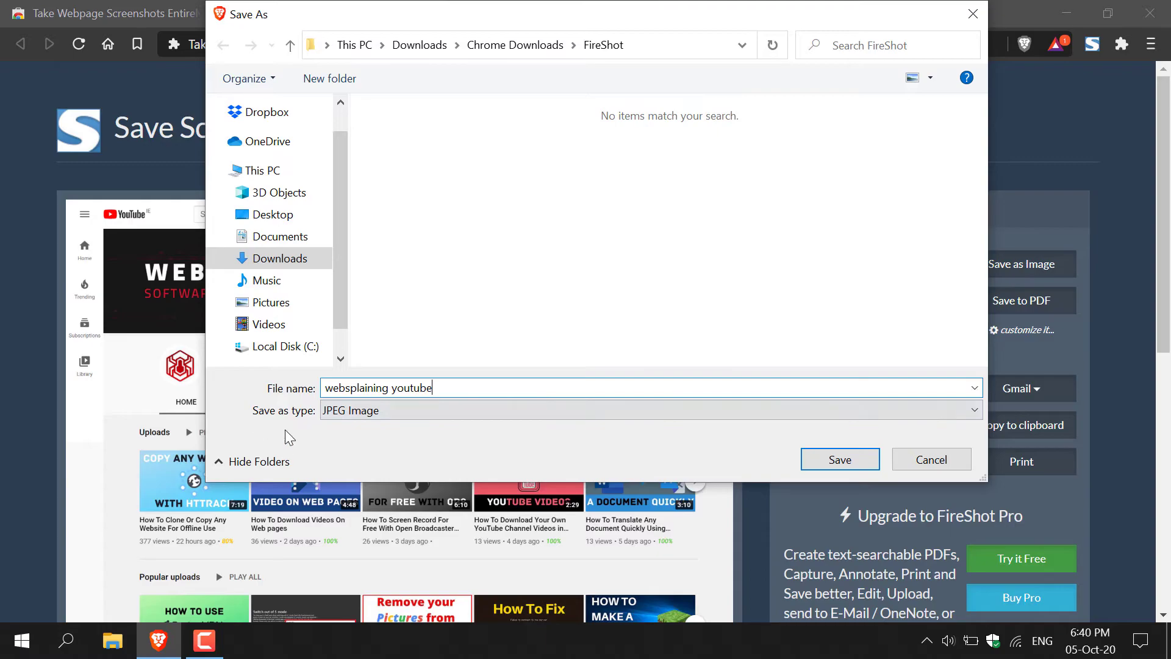
mouse_move(840, 458)
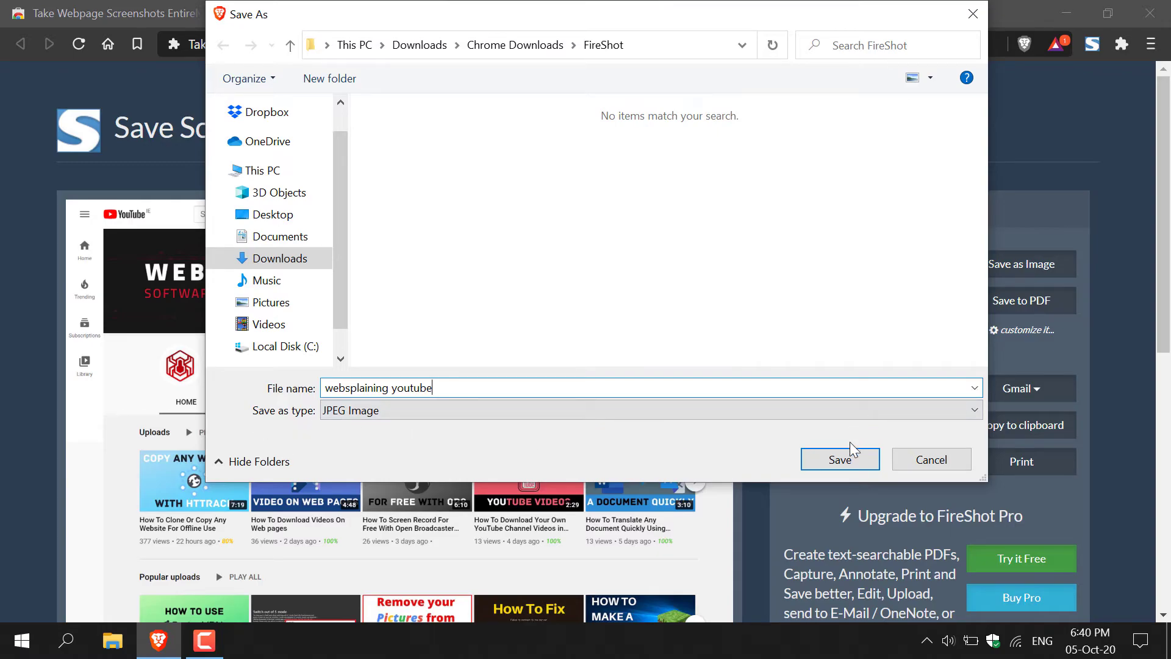
click(840, 459)
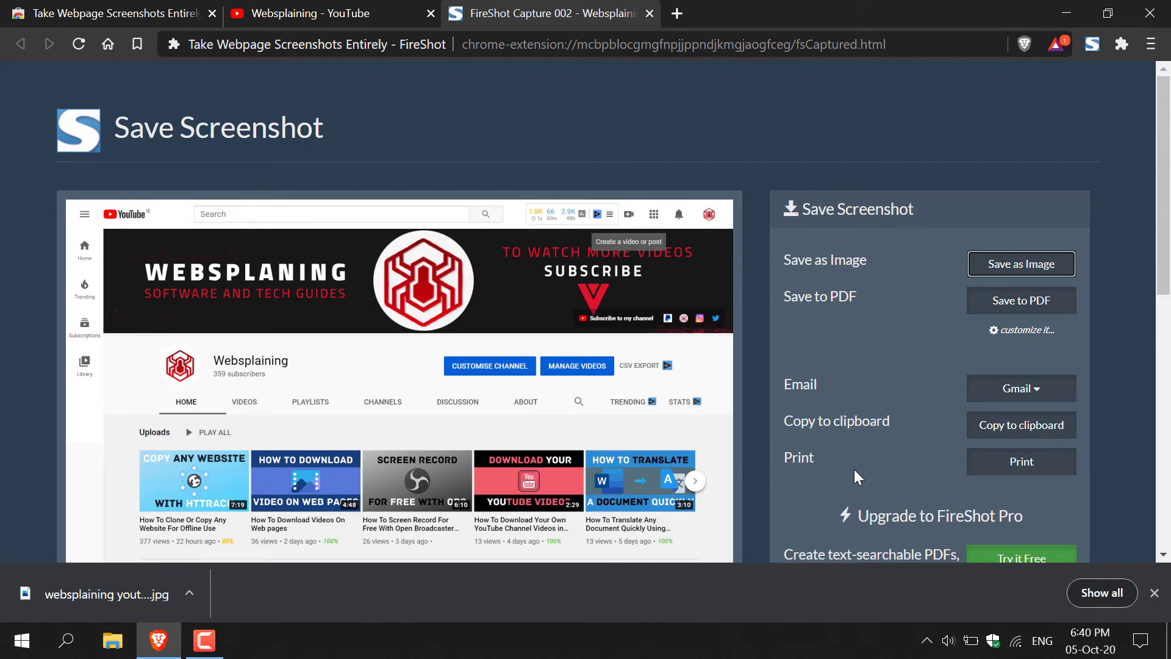
Show the downloaded websplaining youtube JPG in its folder
click(190, 595)
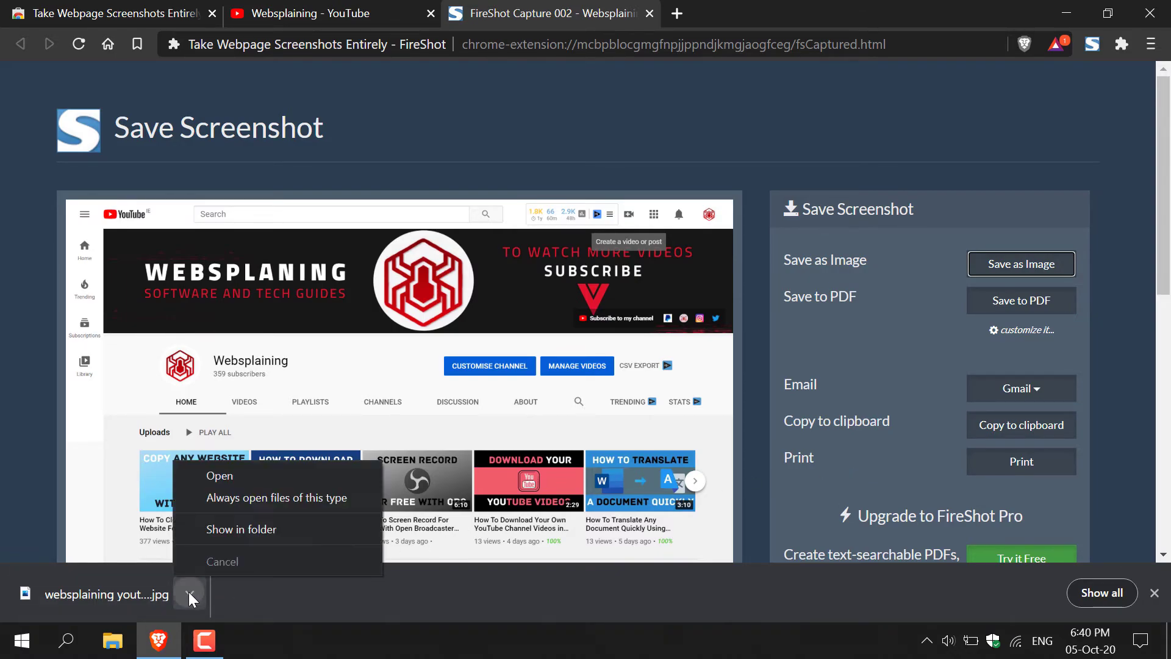
mouse_move(240, 529)
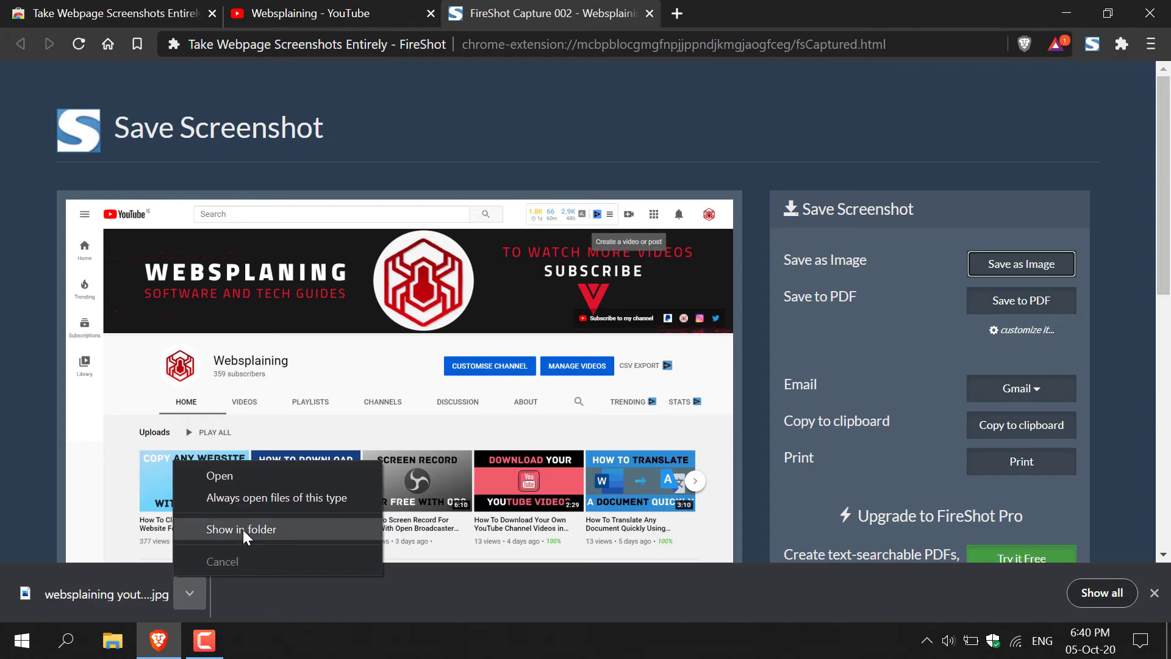
click(241, 529)
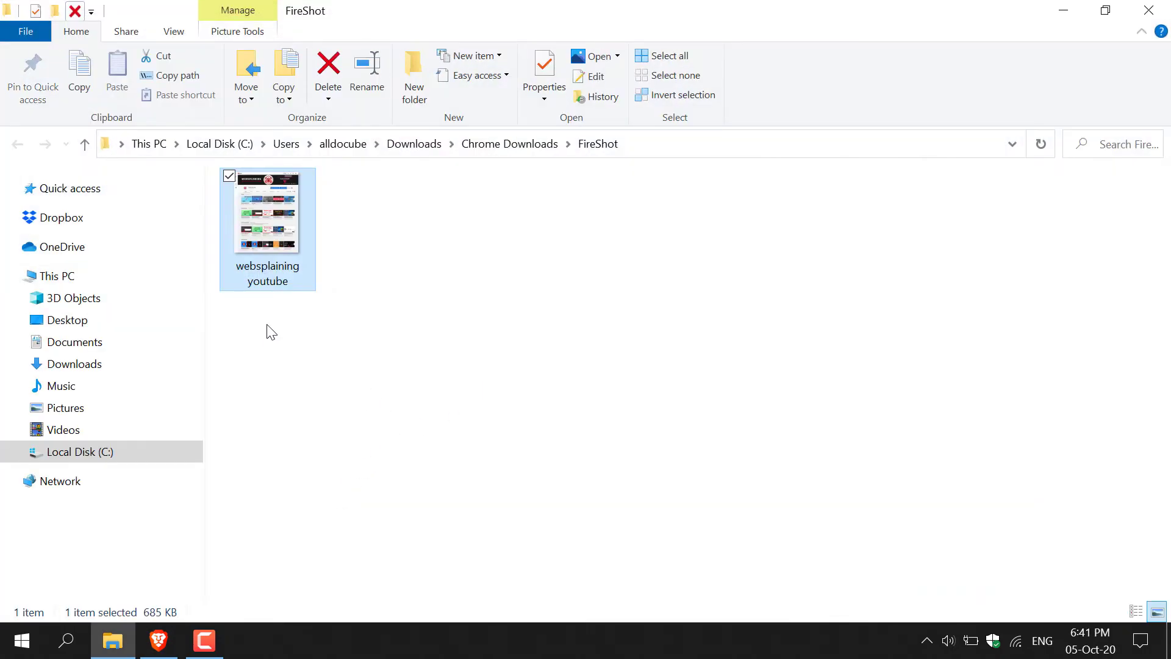
mouse_move(333, 260)
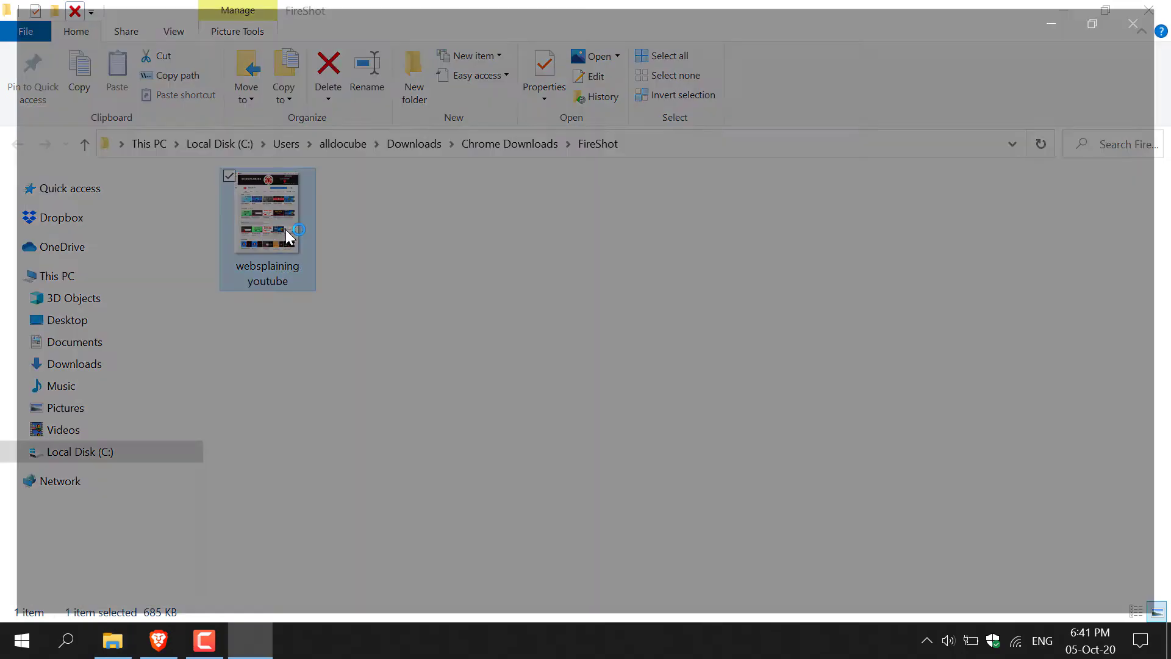
Open the websplaining youtube JPG from the FireShot folder in Photos
double_click(267, 211)
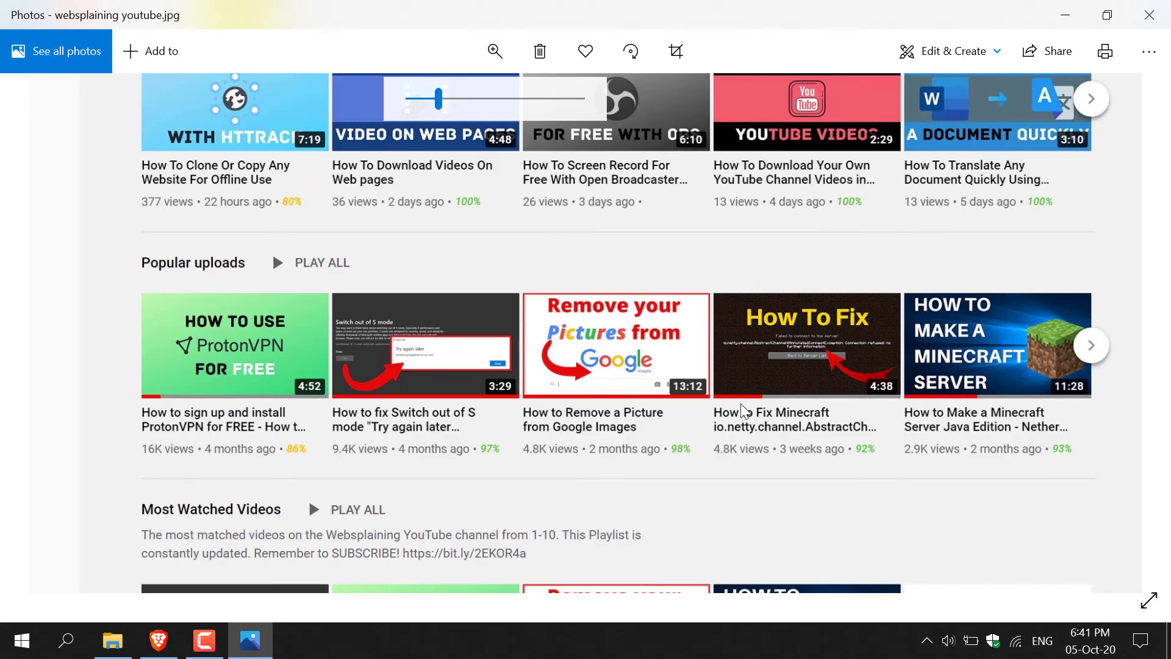
Scroll down to view Popular uploads and Most Watched Videos sections
scroll(down, 3)
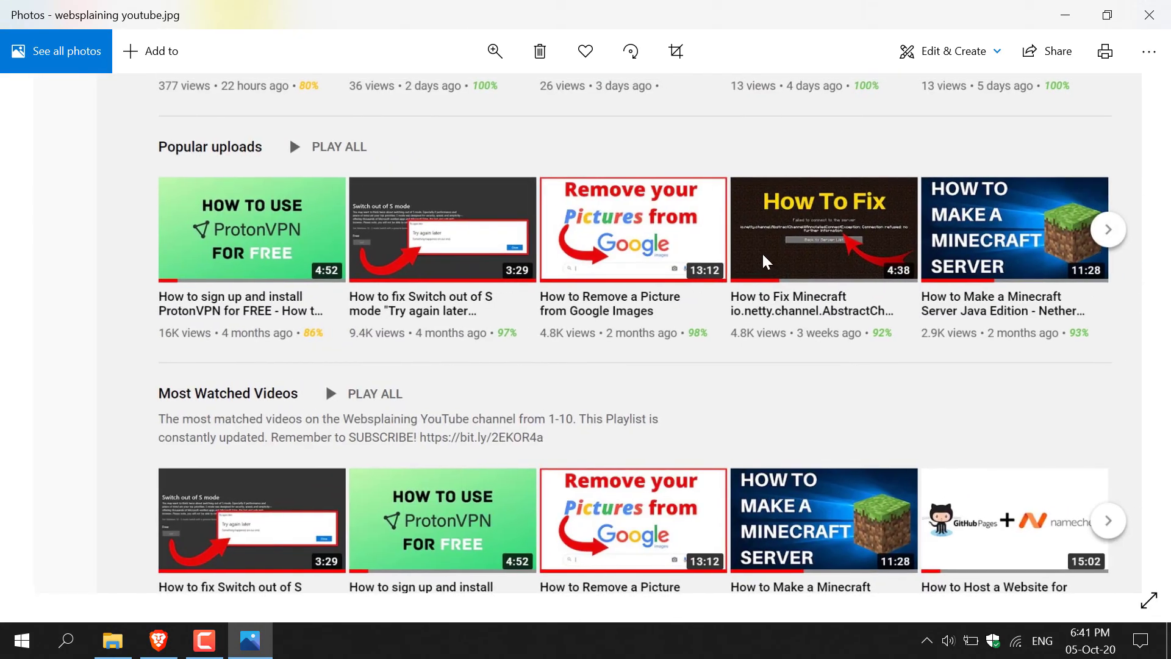